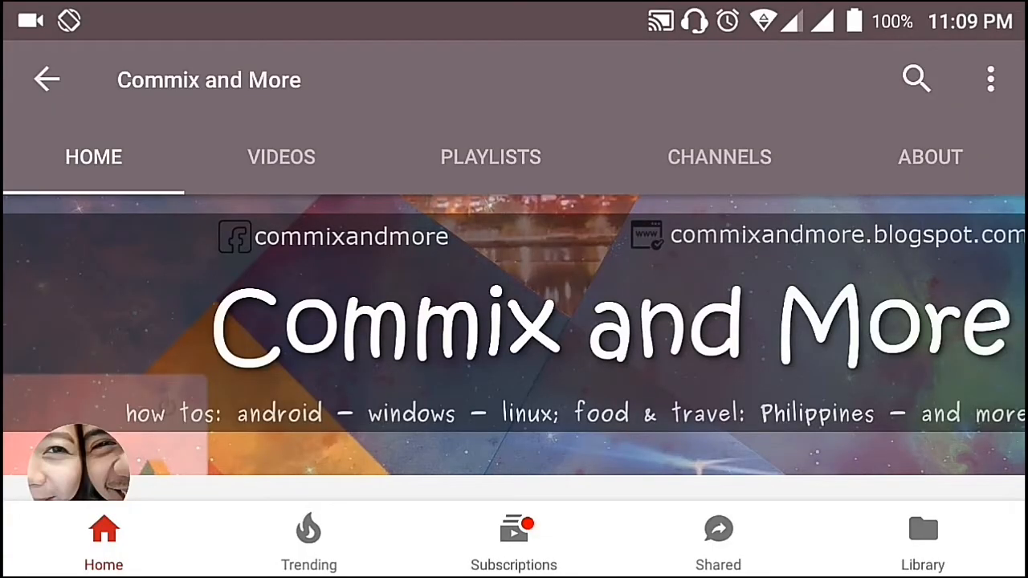
Step: Scroll down the Commix and More channel page and subscribe to the channel
scroll("down", 3)
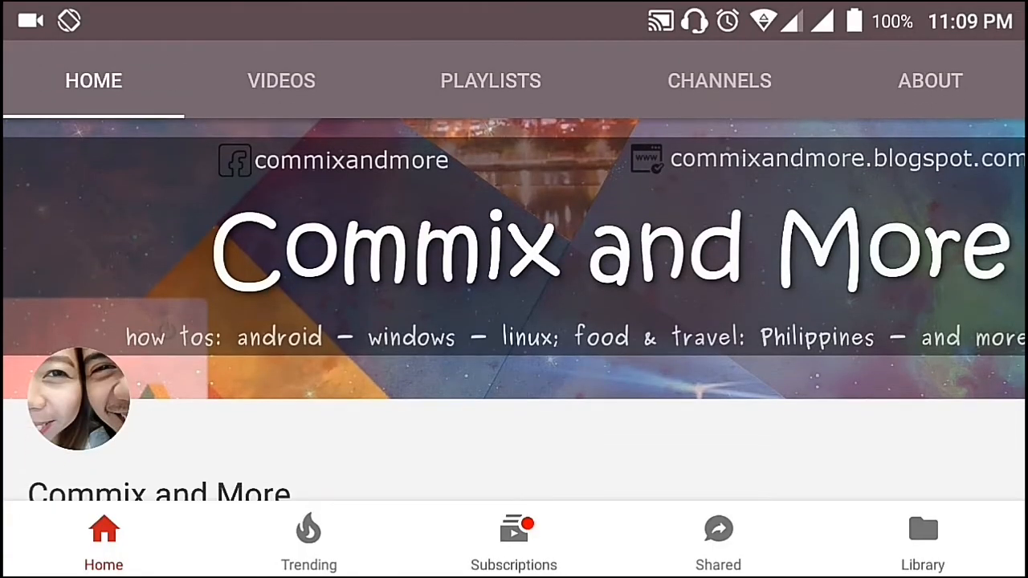
scroll("down", 3)
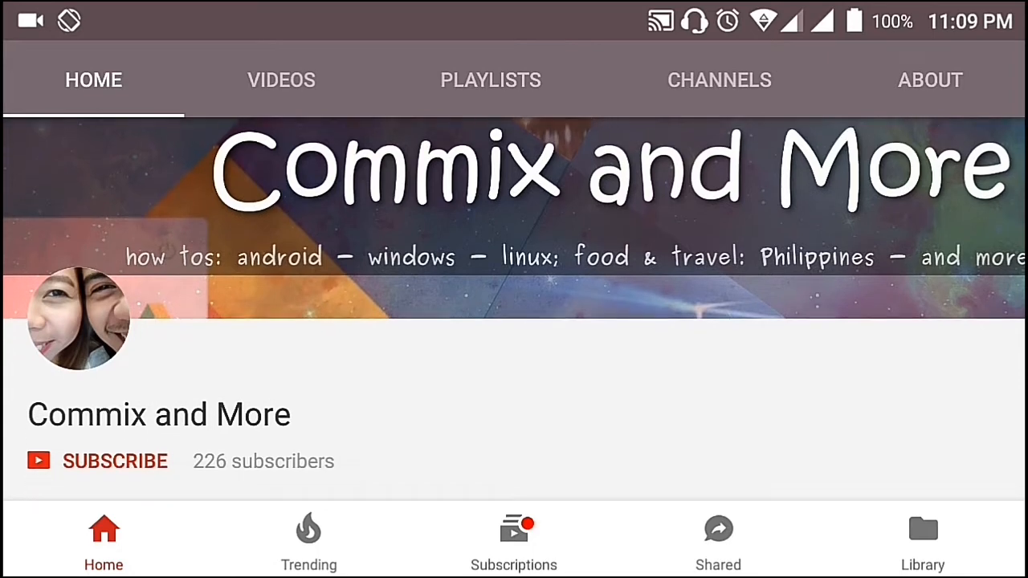
left_click(103, 461)
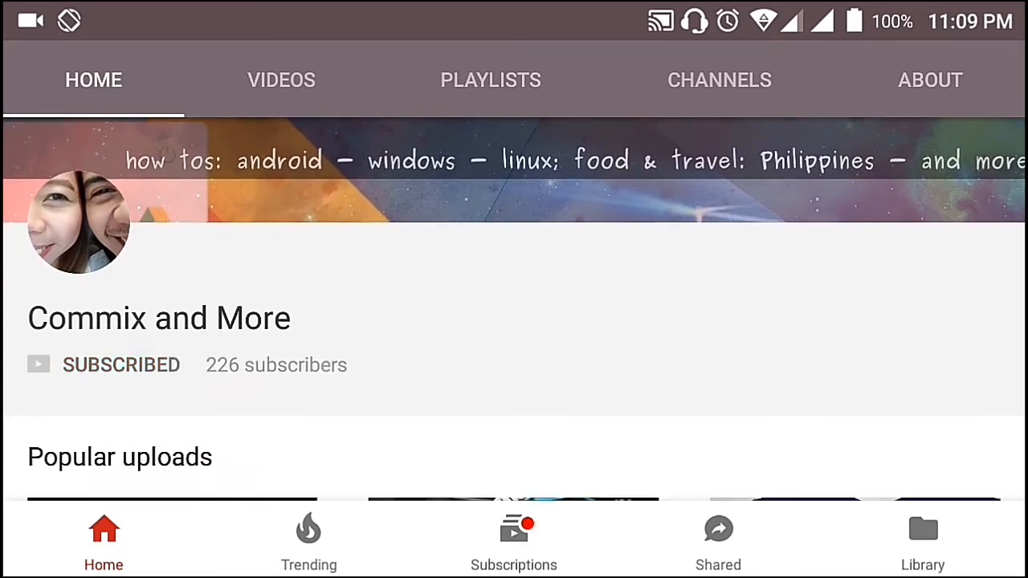
left_click(120, 364)
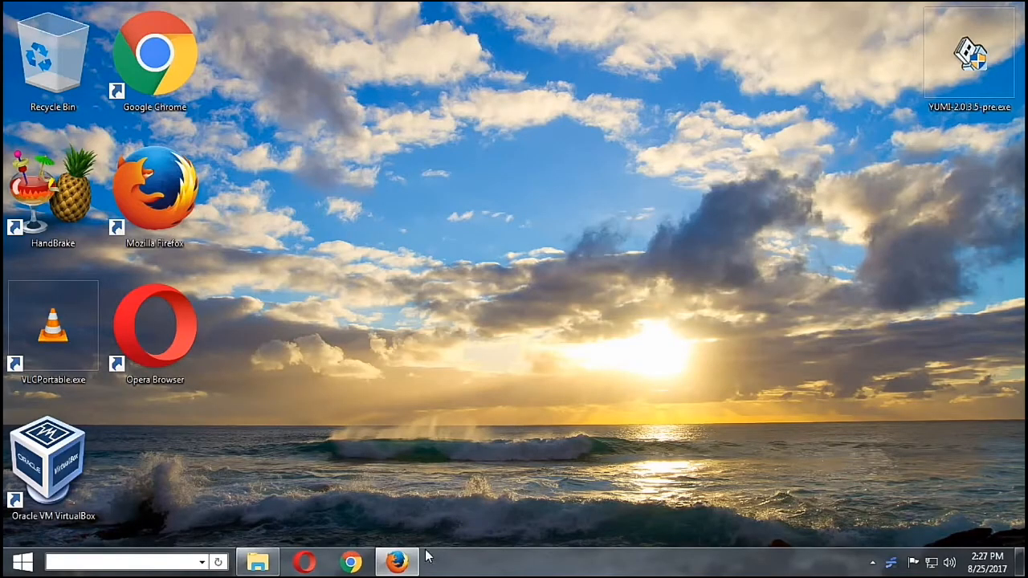
Step: Bring Firefox forward and scroll the YUMI page down to the Download YUMI link
left_click(395, 560)
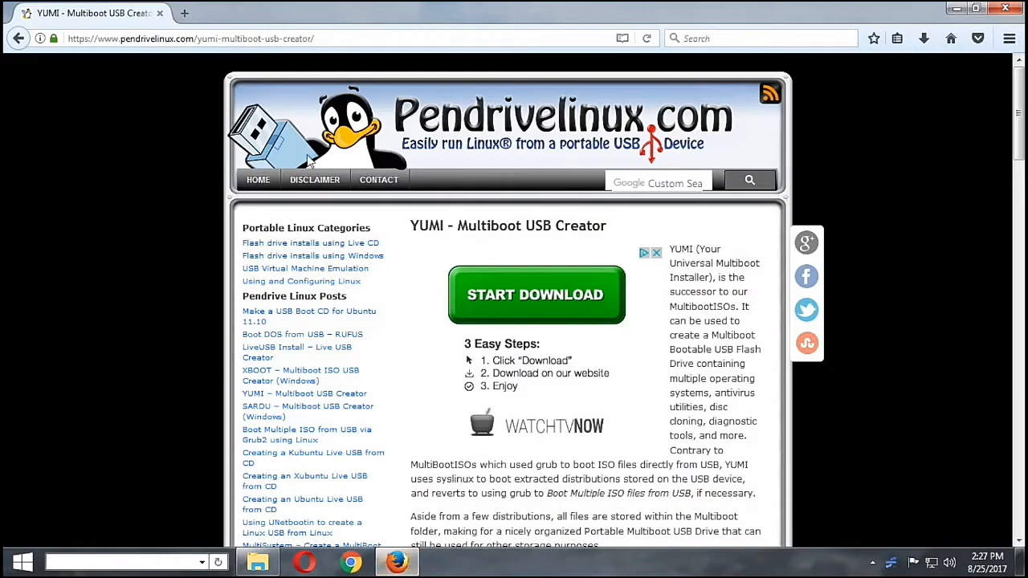
mouse_move(563, 129)
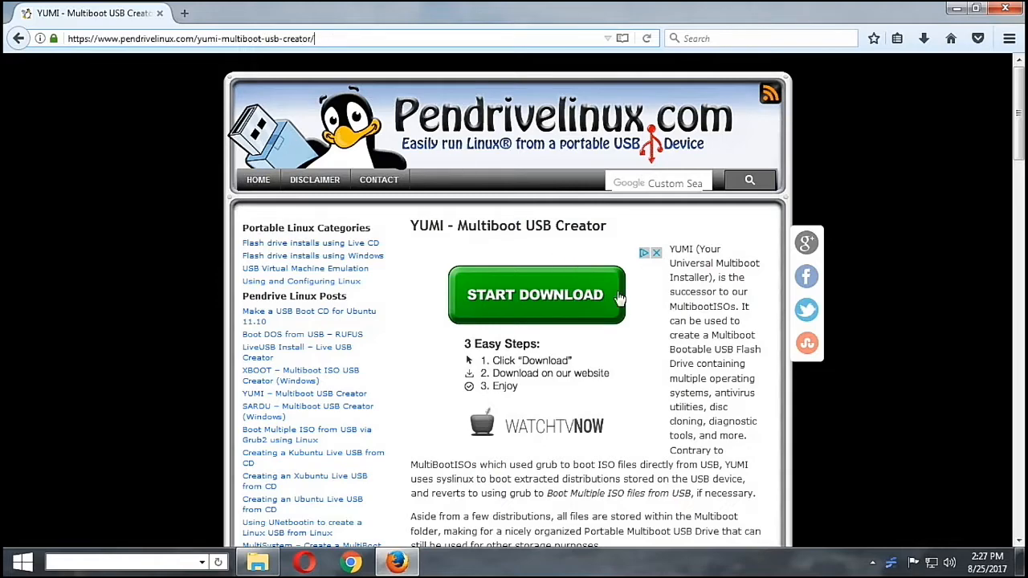
scroll("down", 3)
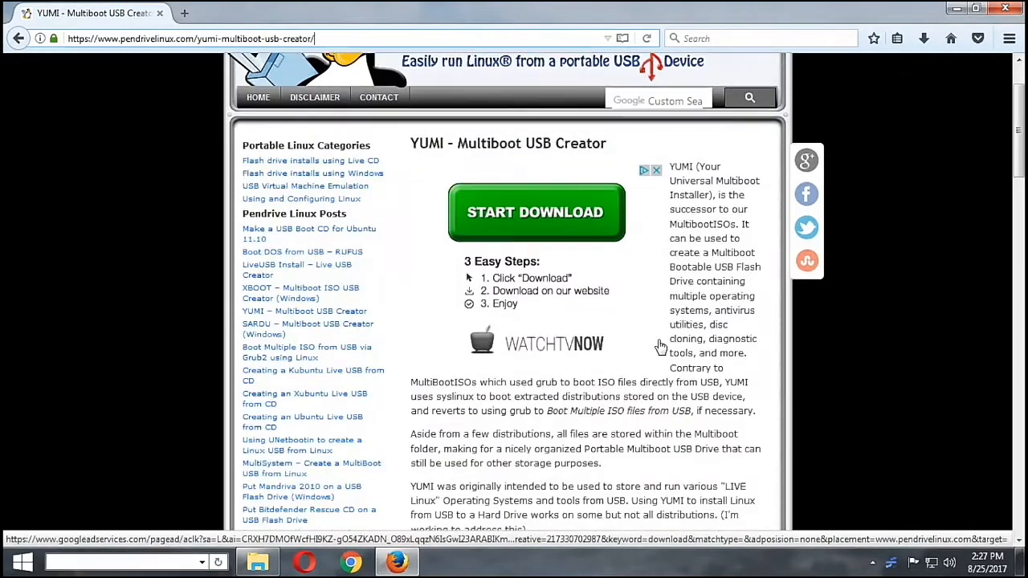
scroll("down", 3)
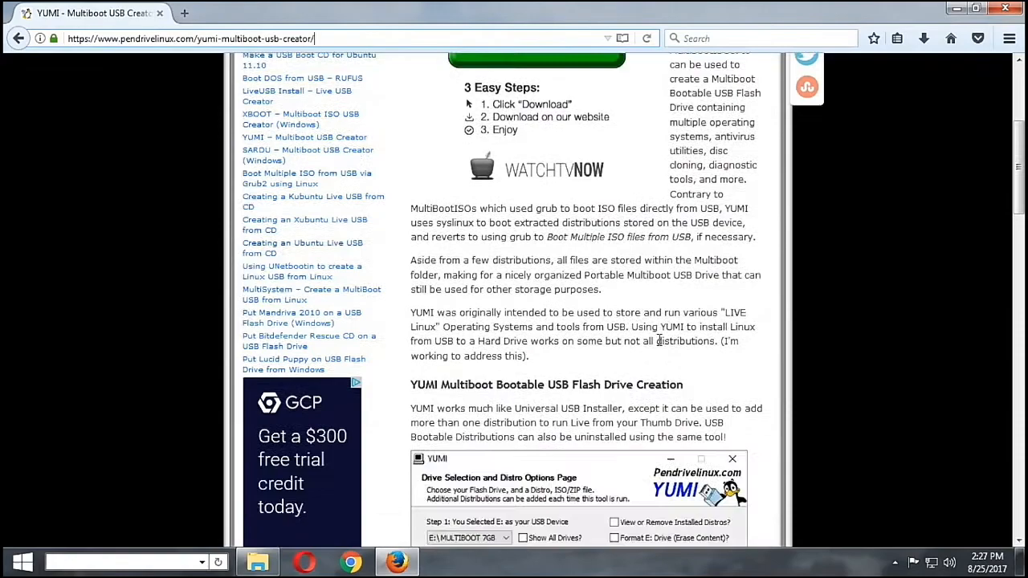
scroll("down", 3)
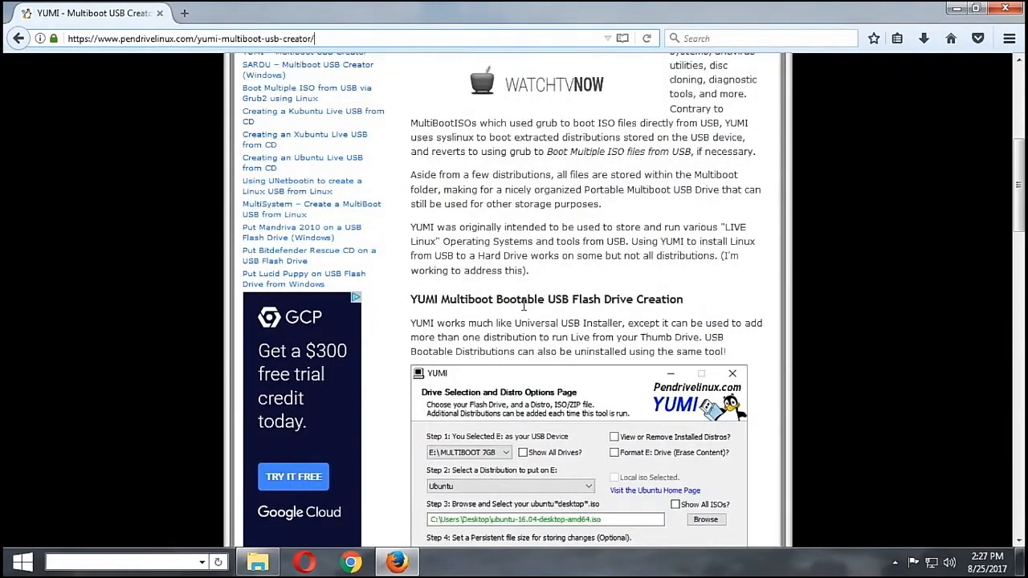
scroll("down", 3)
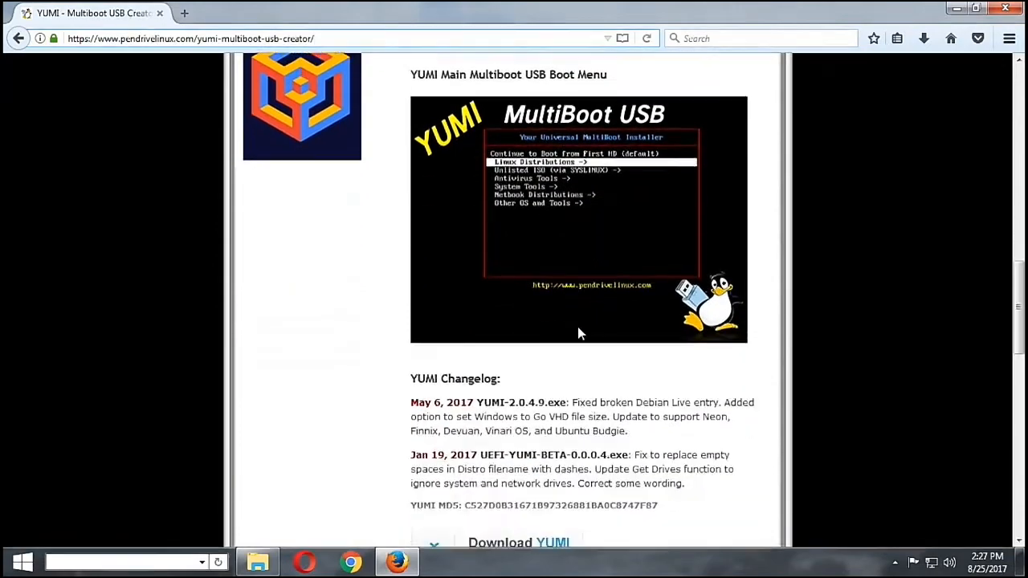
scroll("down", 3)
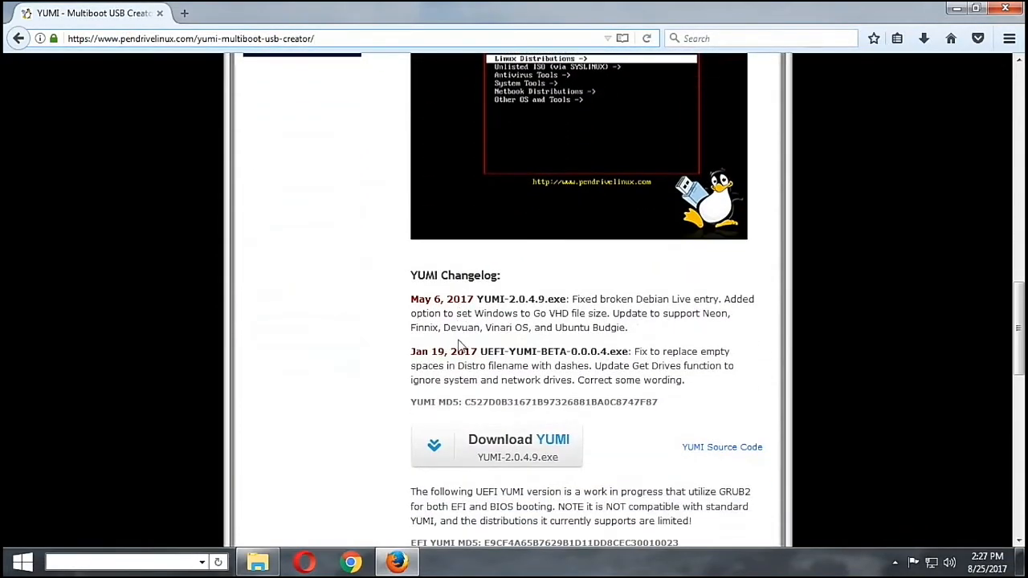
scroll("down", 3)
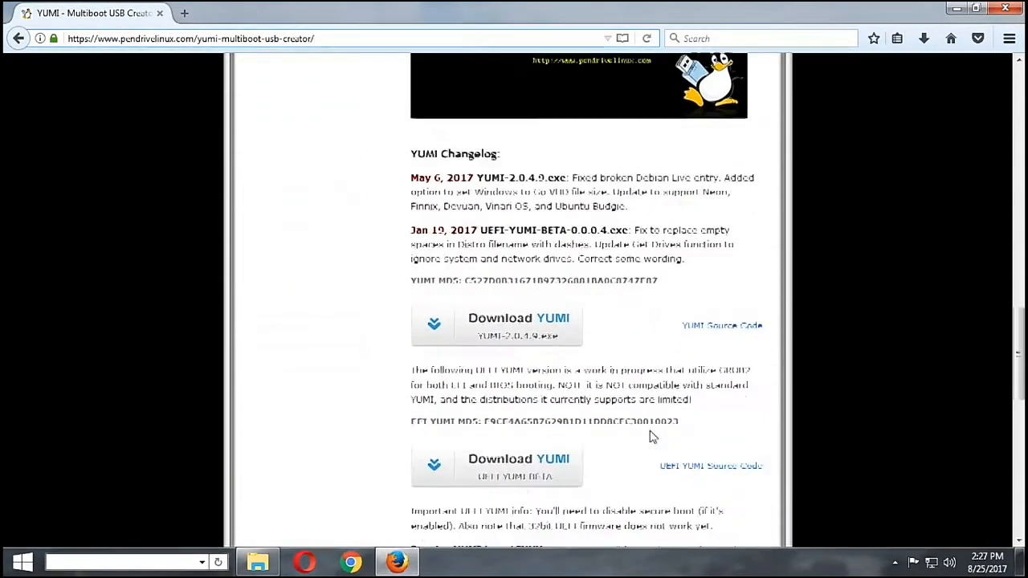
scroll("down", 3)
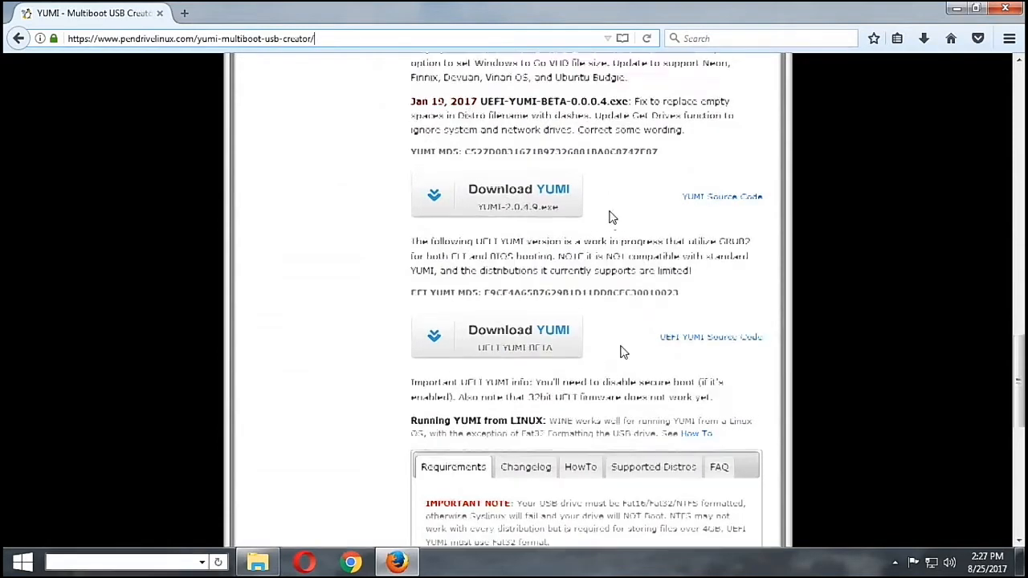
scroll("up", 3)
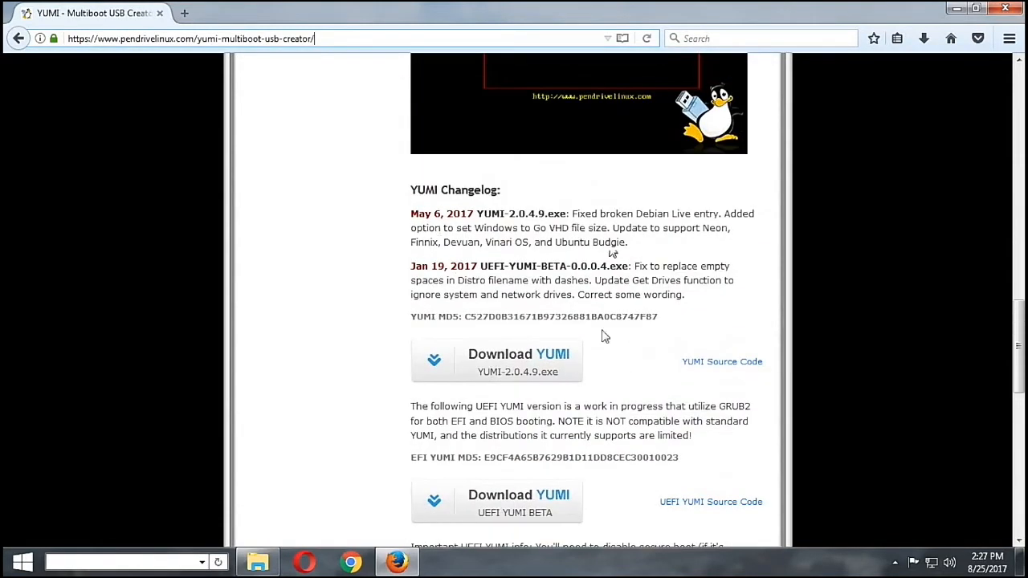
mouse_move(516, 375)
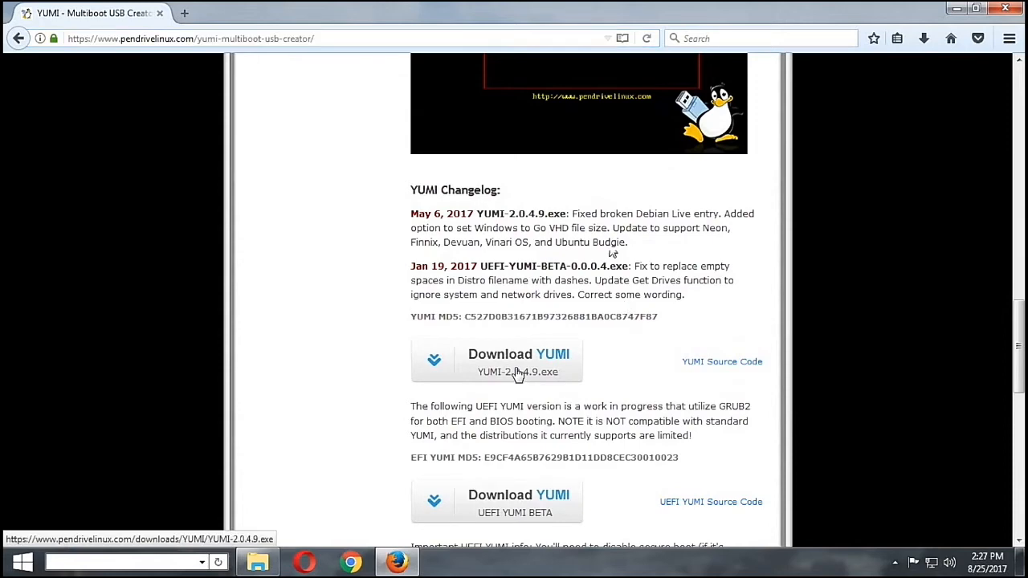
Step: Download YUMI-2.0.4.9.exe, retrying after the first prompt, and save the file to disk
left_click(518, 362)
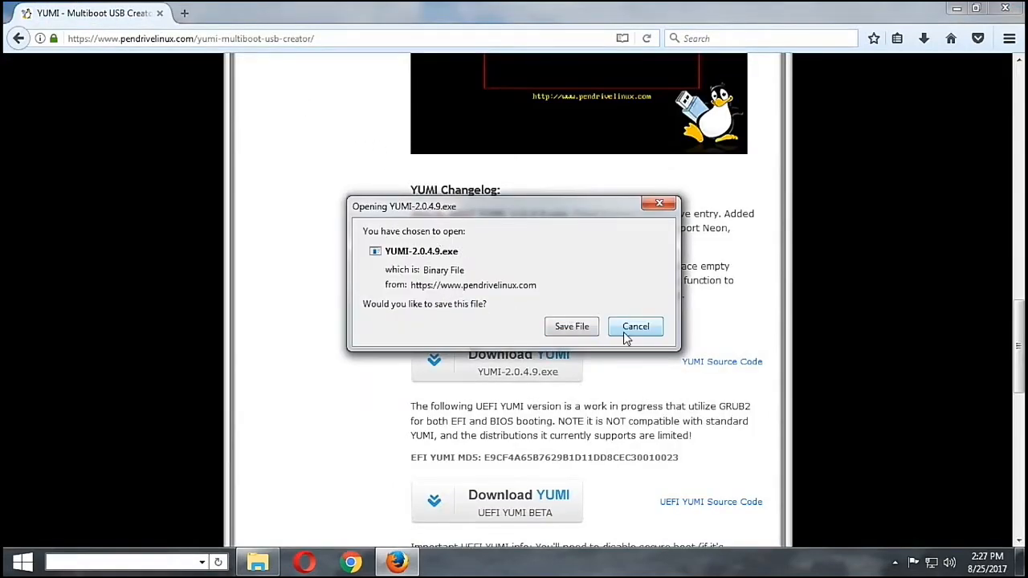
left_click(635, 326)
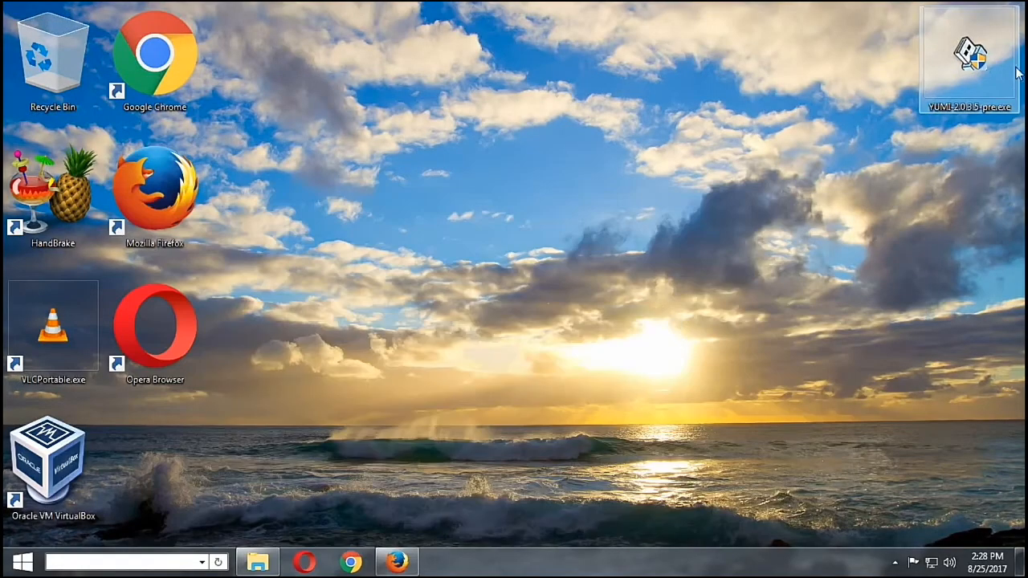
mouse_move(927, 116)
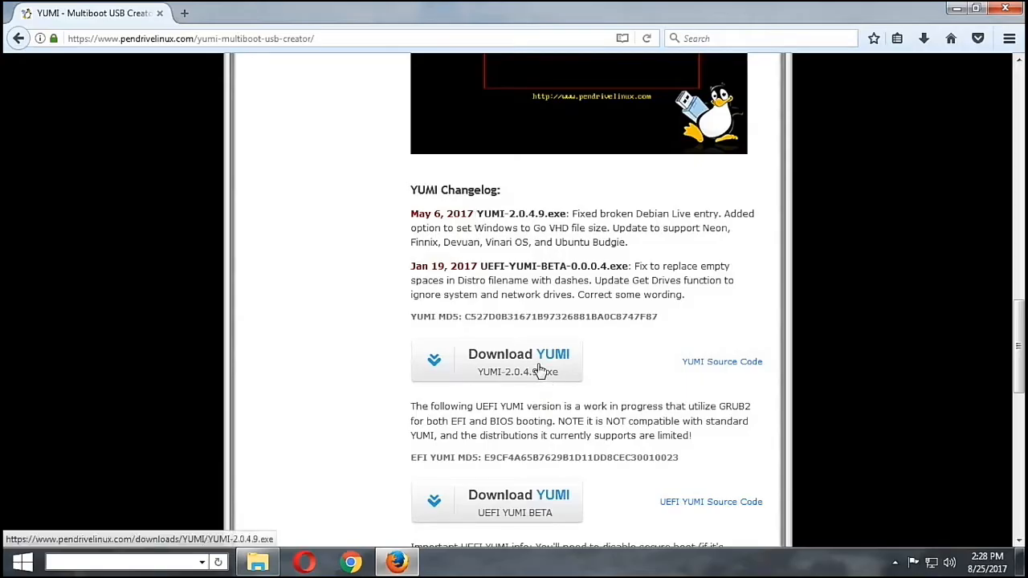
left_click(518, 361)
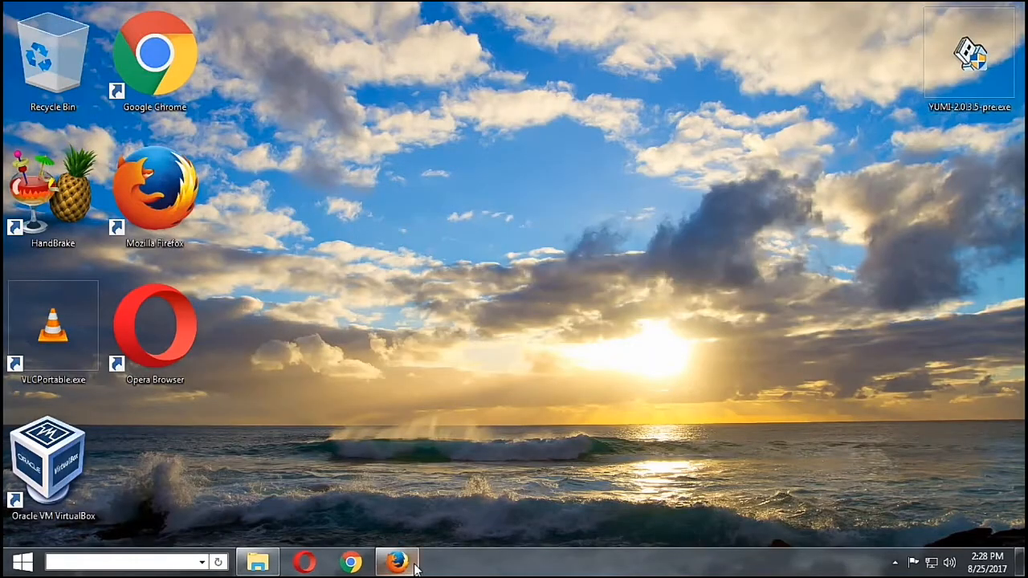
left_click(396, 562)
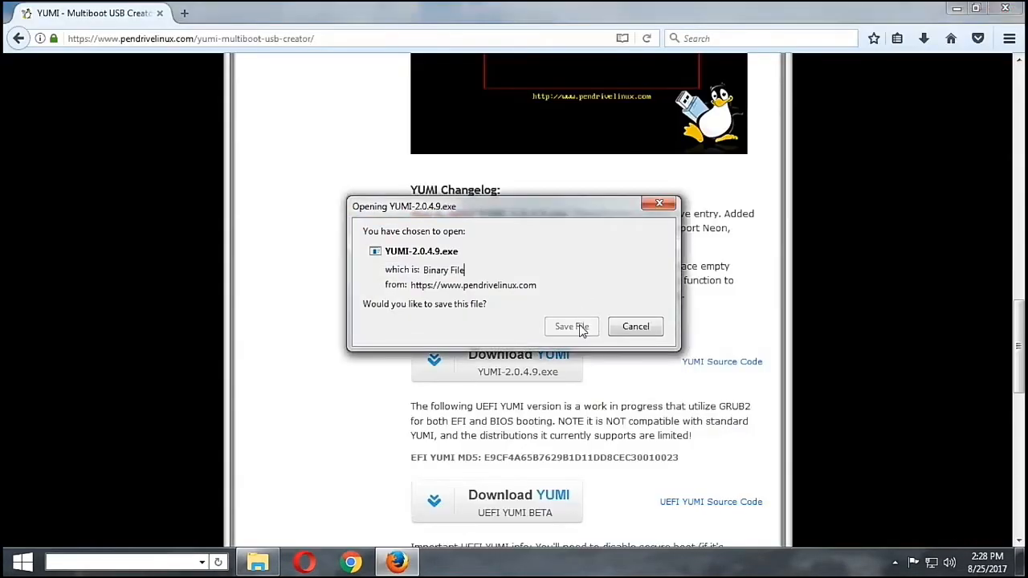
left_click(571, 326)
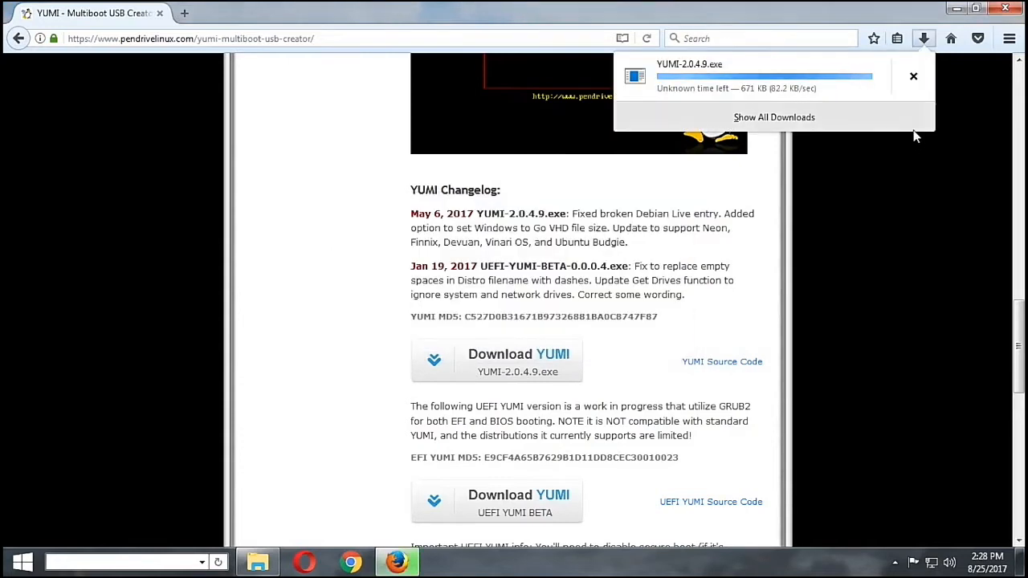
mouse_move(874, 242)
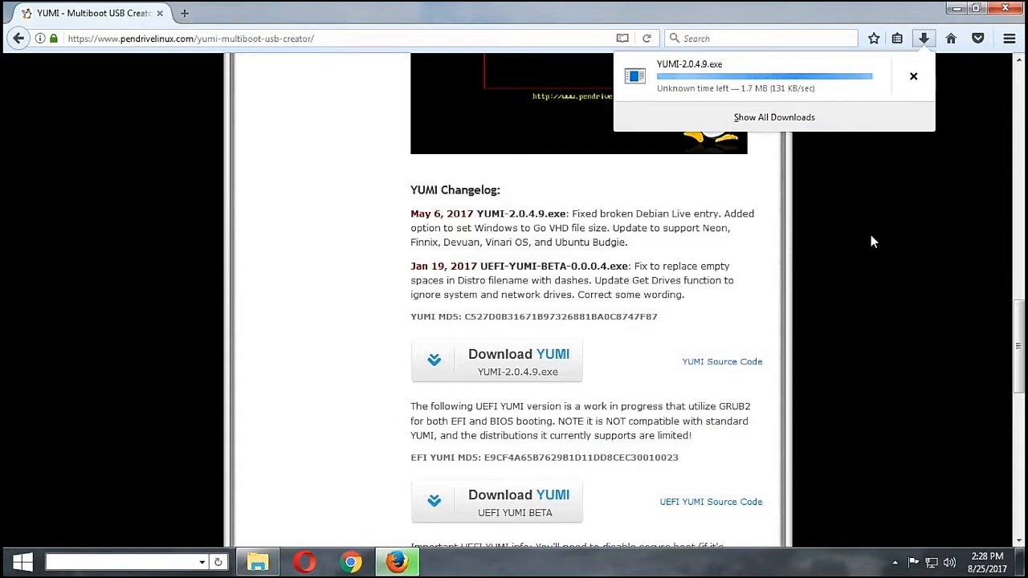
mouse_move(390, 480)
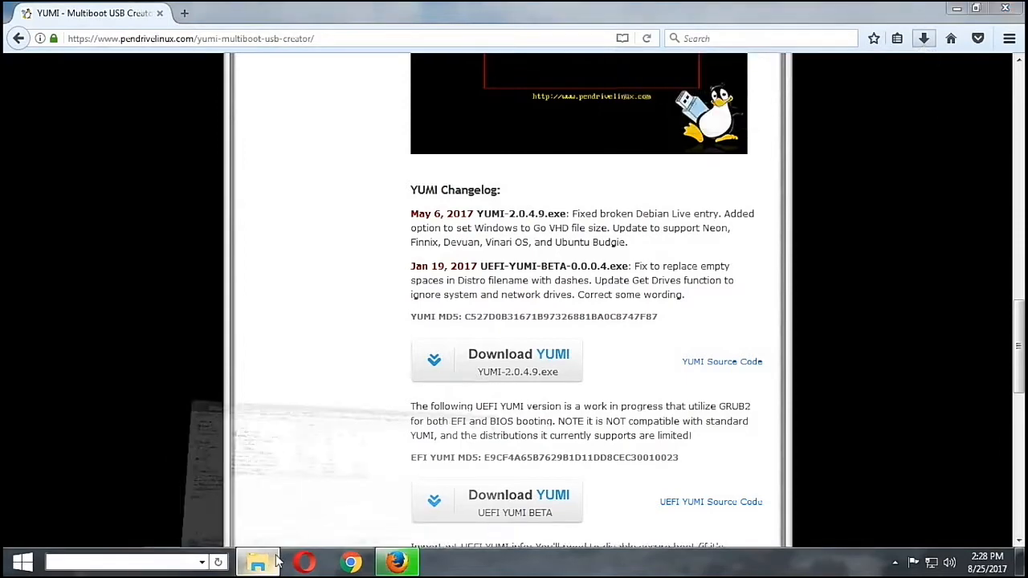
Step: Paste YUMI-2.0.4.9.exe onto the desktop and permanently delete YUMI-2.0.3.5-pre.exe
left_click(258, 560)
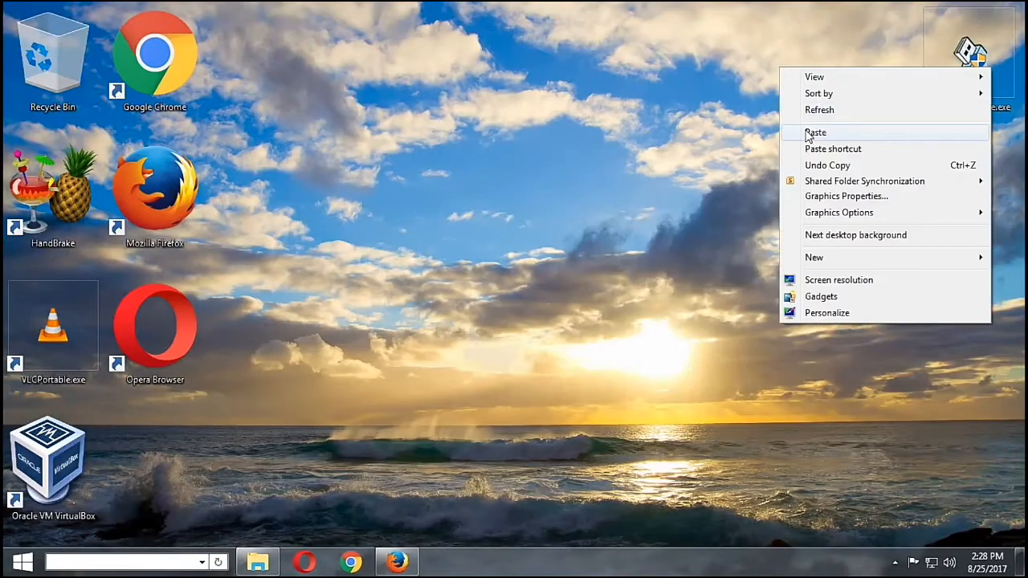
left_click(816, 132)
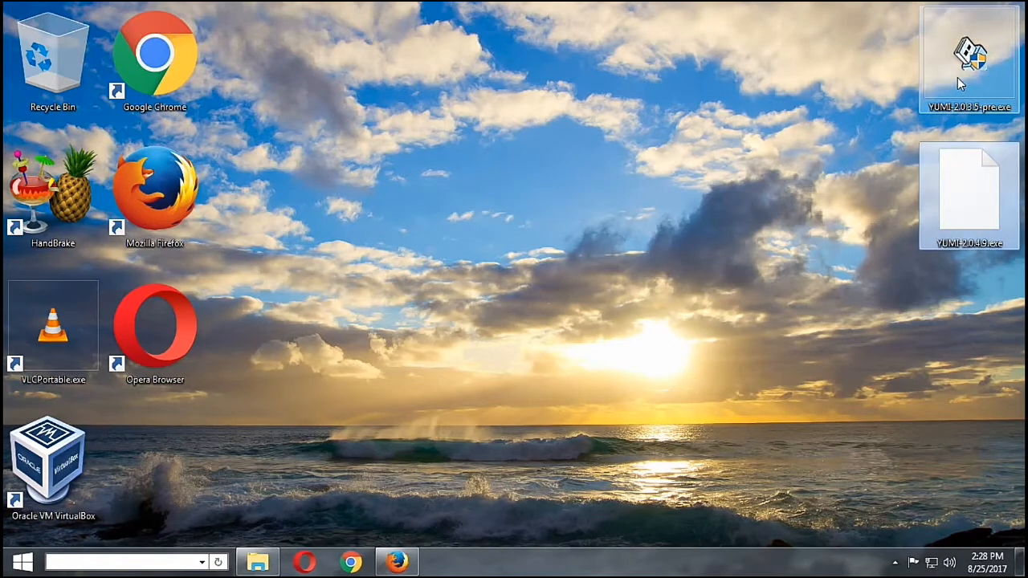
right_click(962, 77)
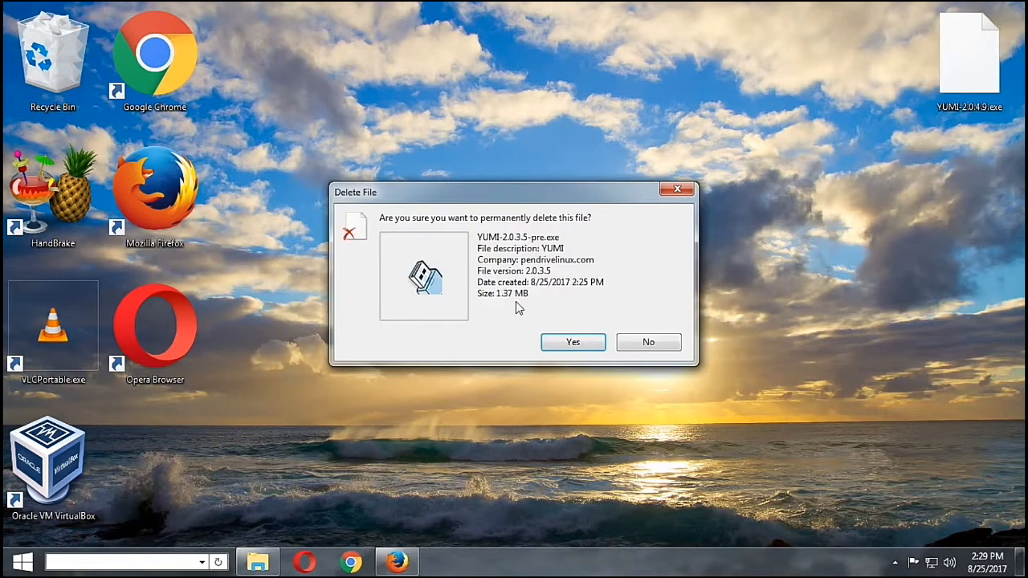
left_click(572, 342)
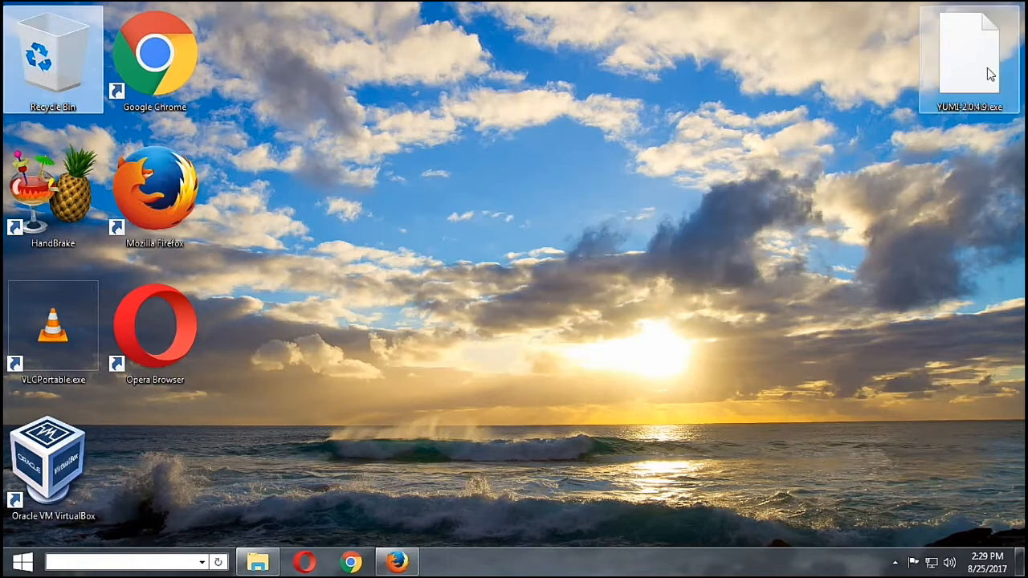
left_click(968, 52)
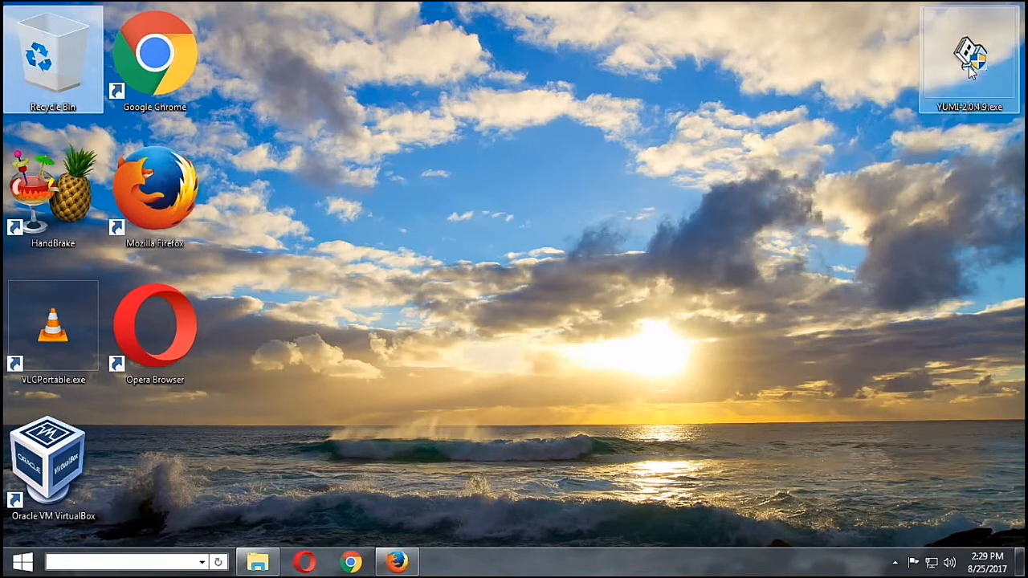
mouse_move(976, 60)
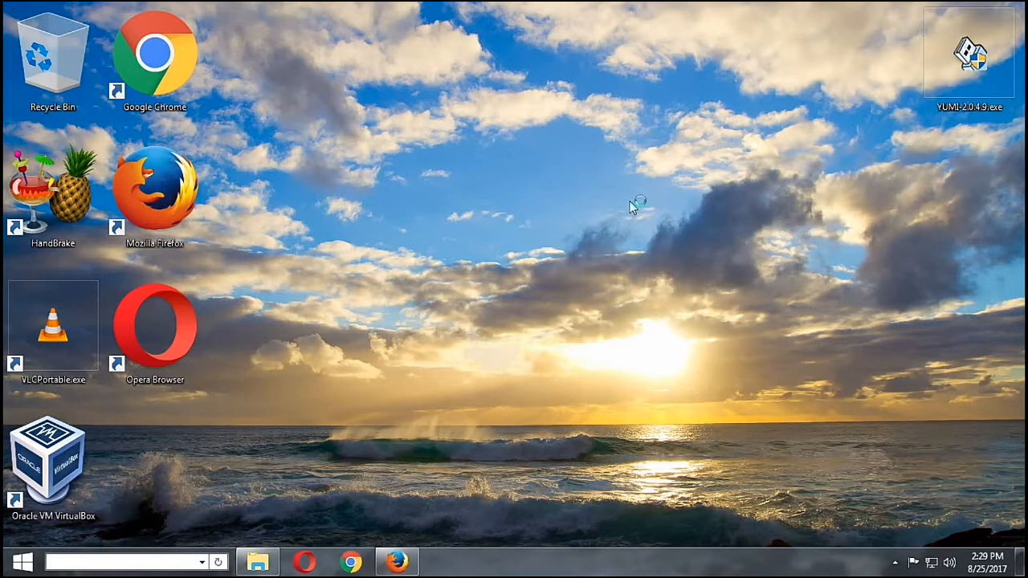
Step: Launch YUMI 2.0.4.9, accept the licence, show all drives and select G:\ 7GB FAT32
double_click(970, 53)
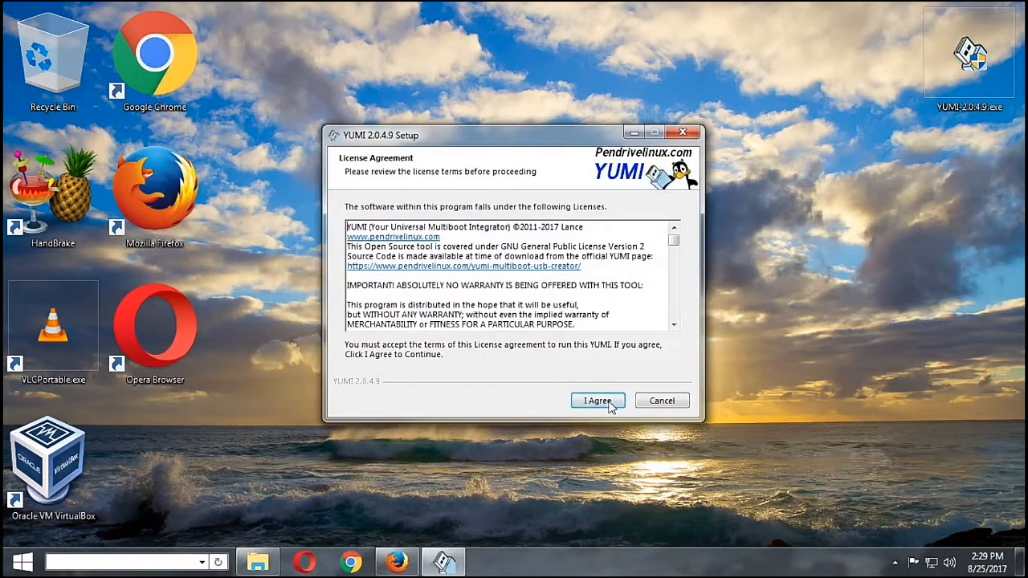
left_click(597, 401)
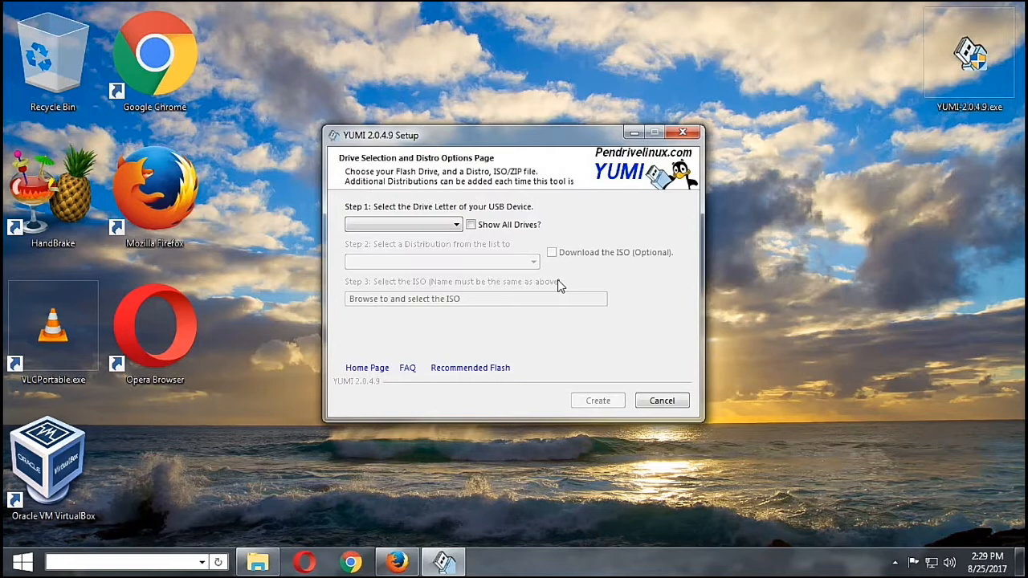
mouse_move(477, 231)
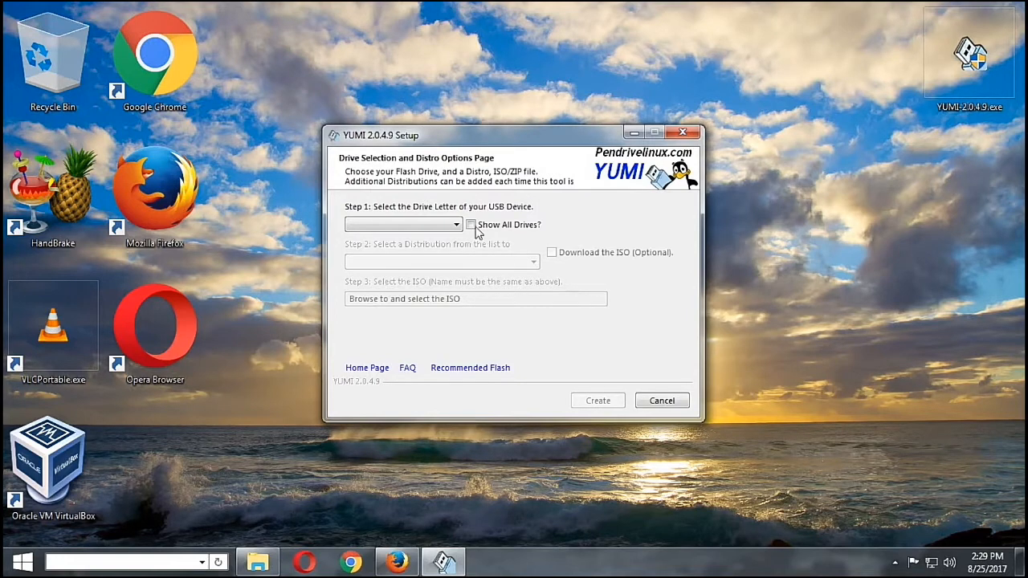
left_click(472, 224)
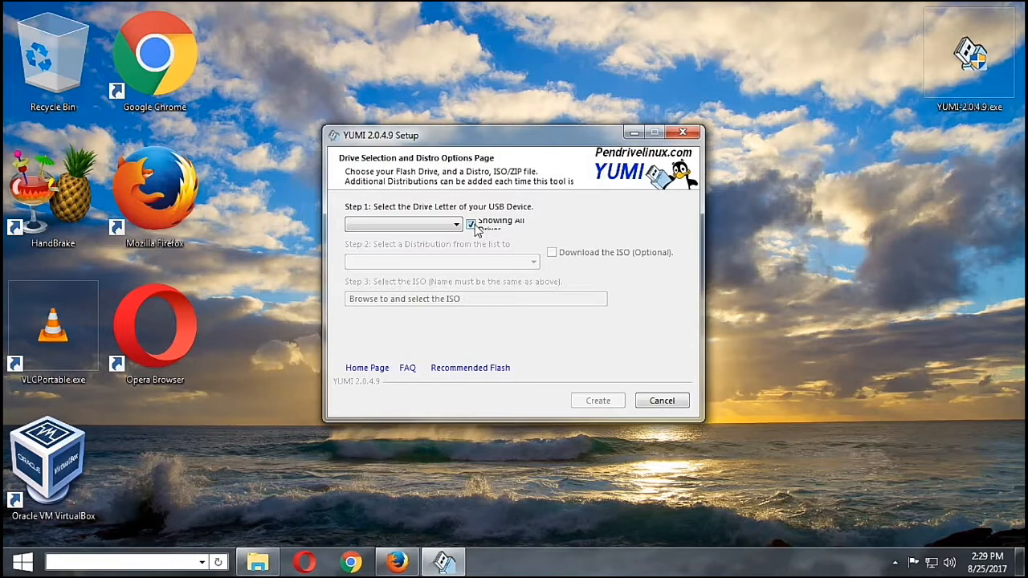
left_click(456, 224)
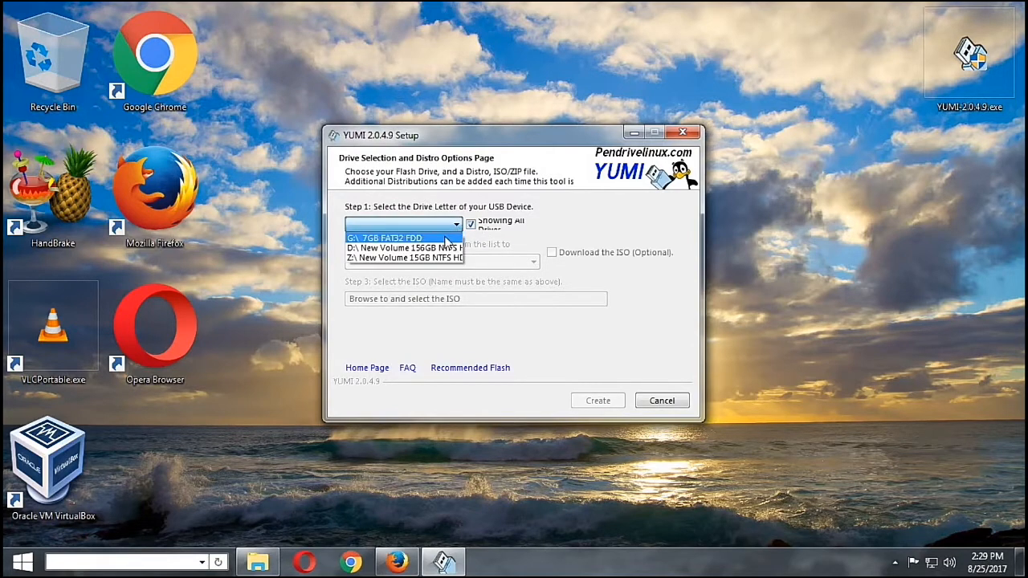
left_click(392, 237)
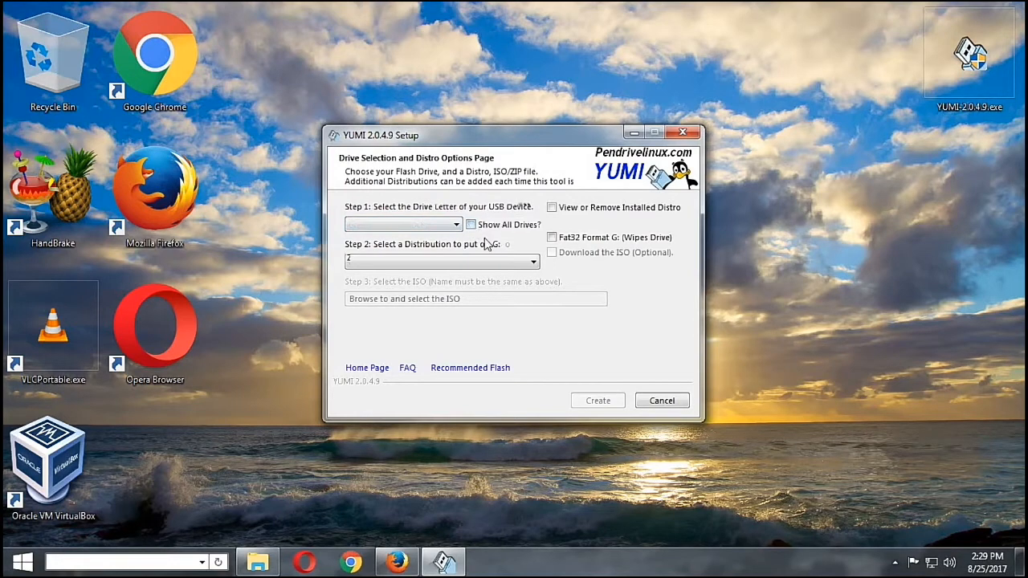
left_click(454, 224)
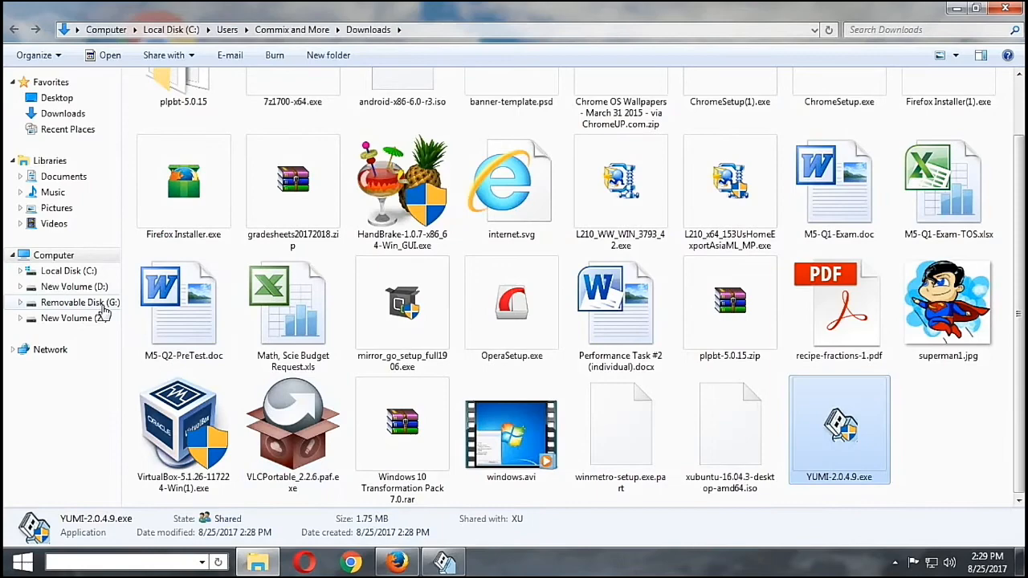
Step: Open Removable Disk (G:) in Explorer to view its contents
double_click(839, 430)
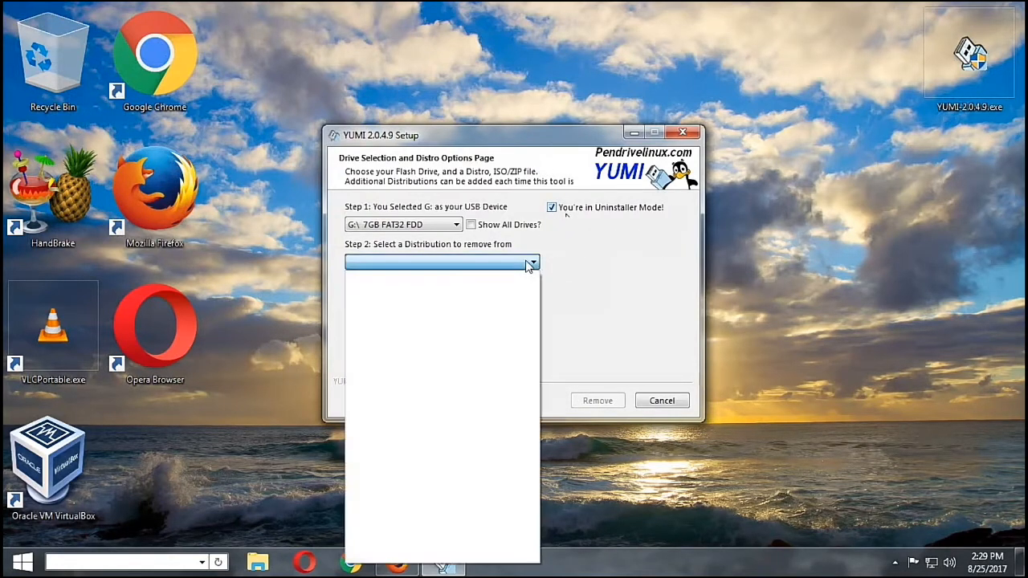
Step: Leave uninstaller mode, choose Xubuntu in Step 2, and browse for its ISO
left_click(542, 207)
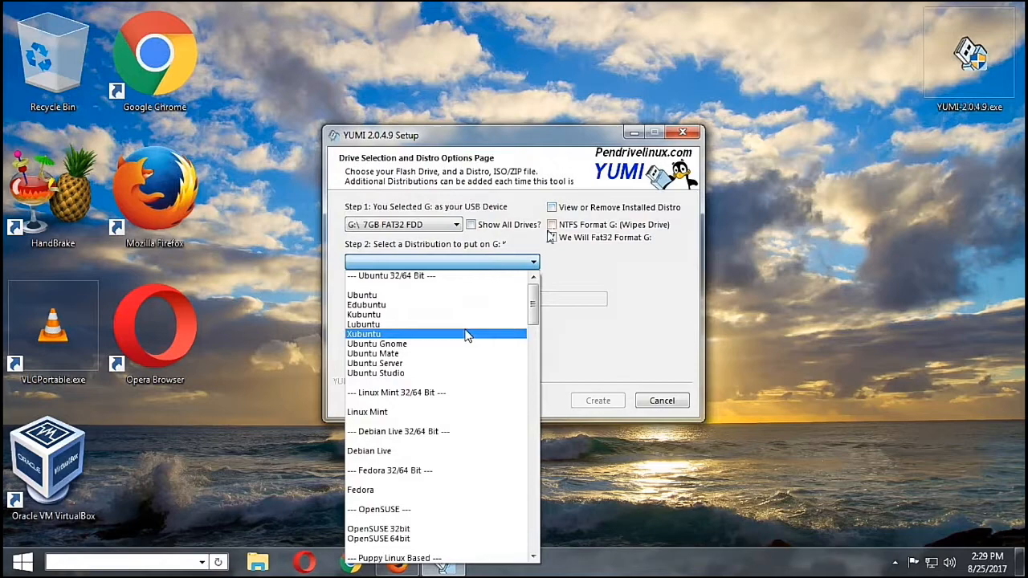
left_click(364, 334)
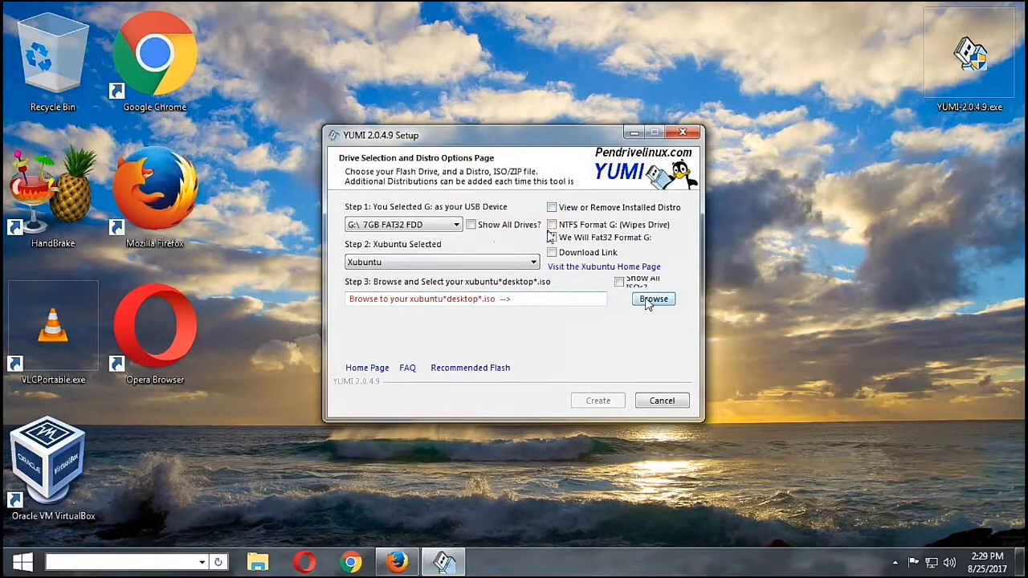
left_click(653, 299)
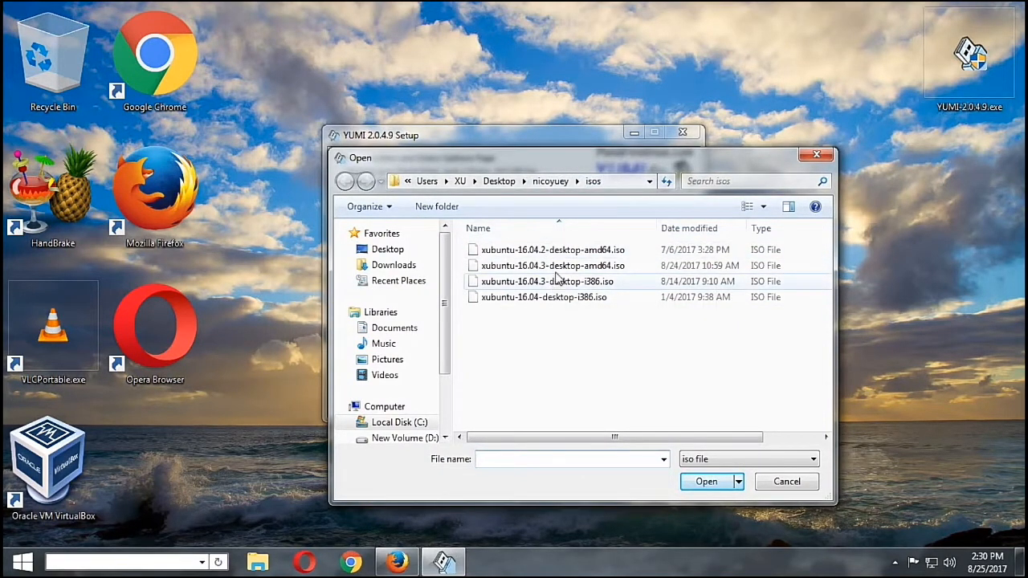
mouse_move(582, 282)
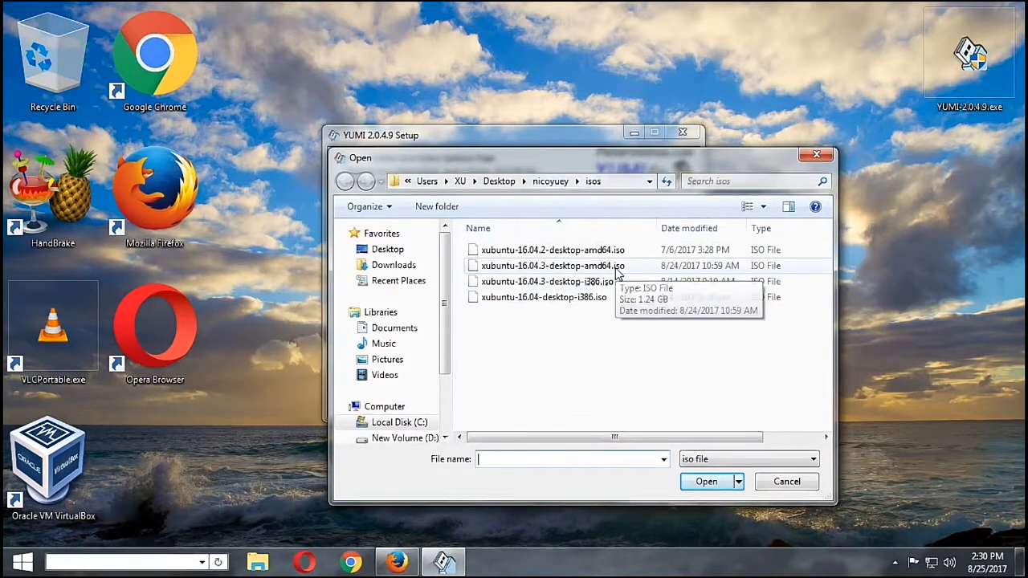
Step: Pick xubuntu-16.04.3-desktop-amd64.iso in the Open dialog and confirm it
left_click(544, 266)
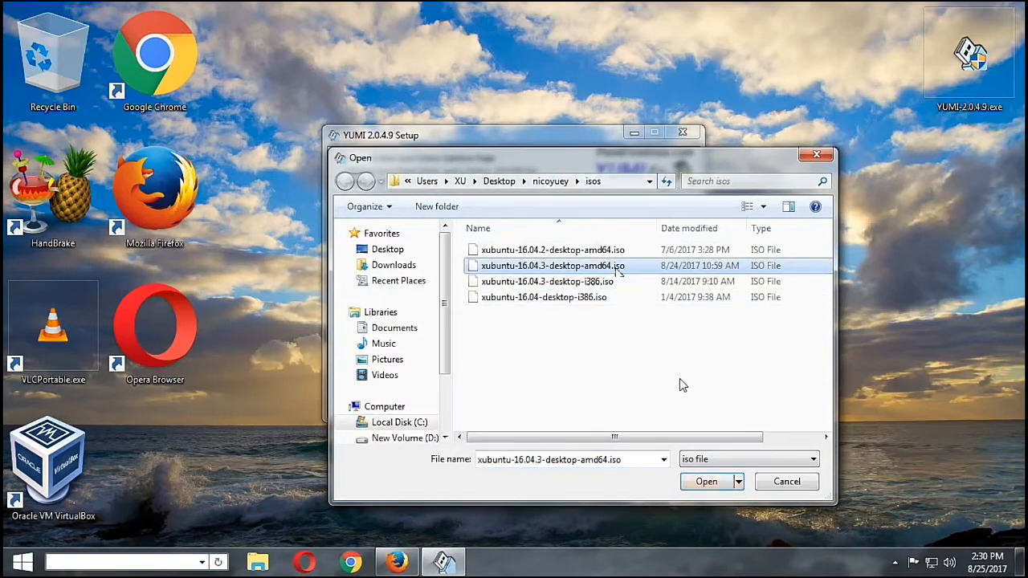
left_click(706, 481)
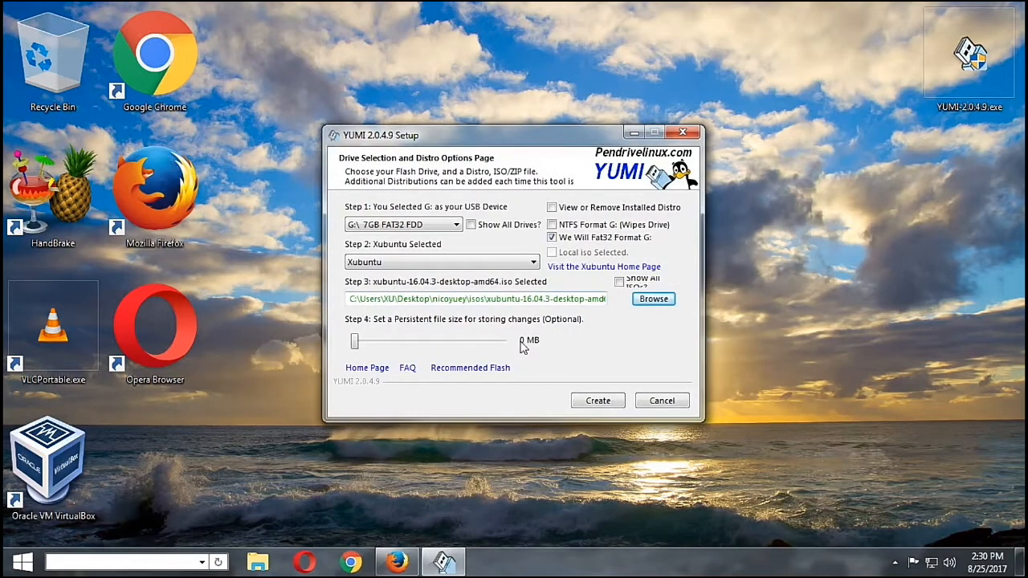
Step: Start creating the Xubuntu drive on G:, confirming the wipe-and-format warning
left_click(597, 400)
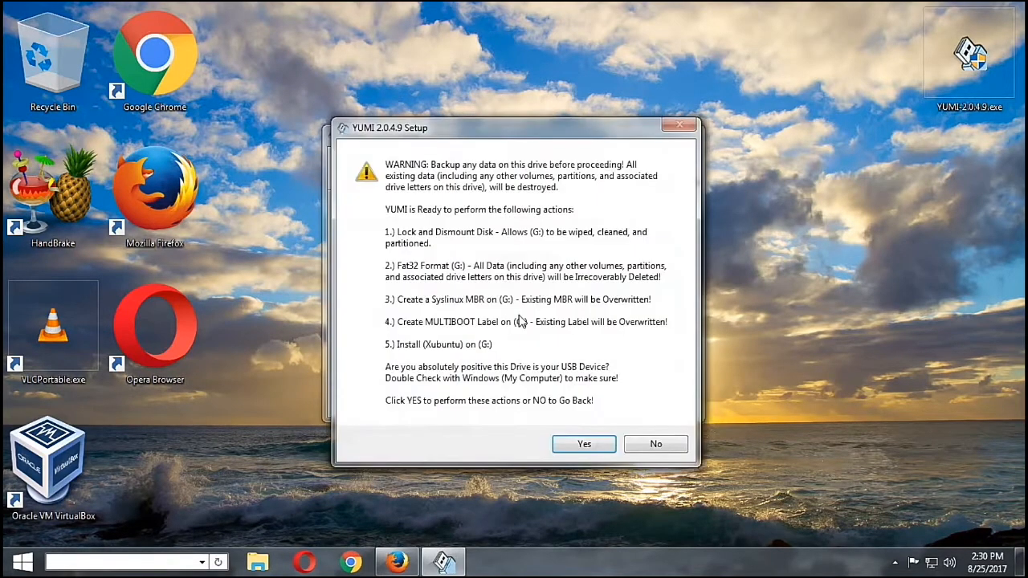
left_click(584, 444)
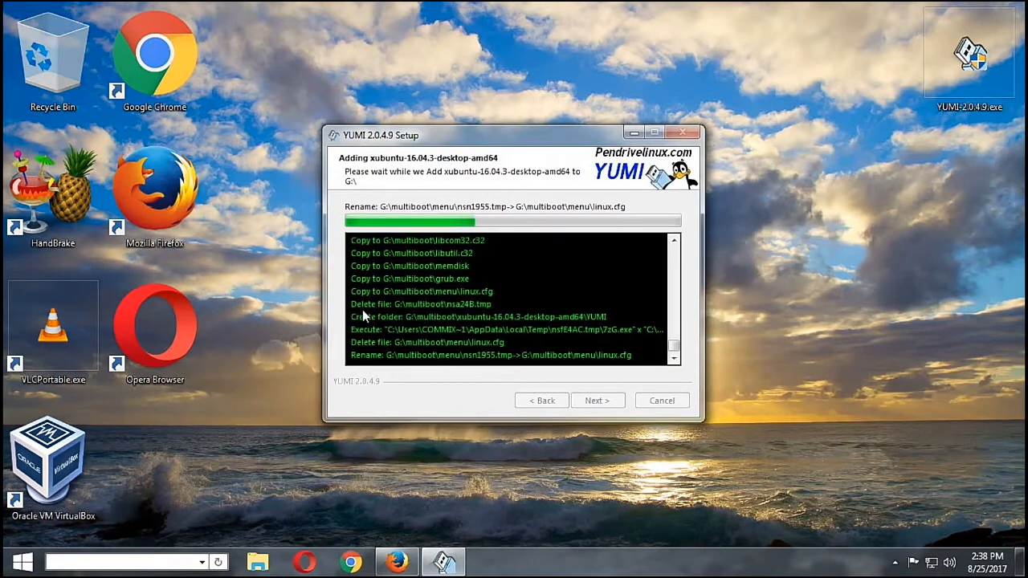
mouse_move(296, 472)
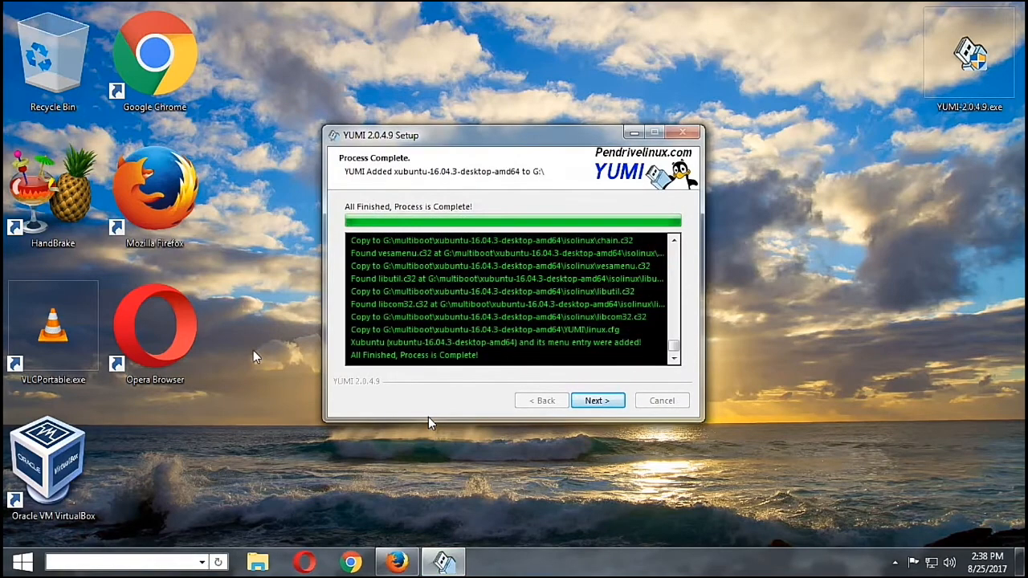
mouse_move(634, 390)
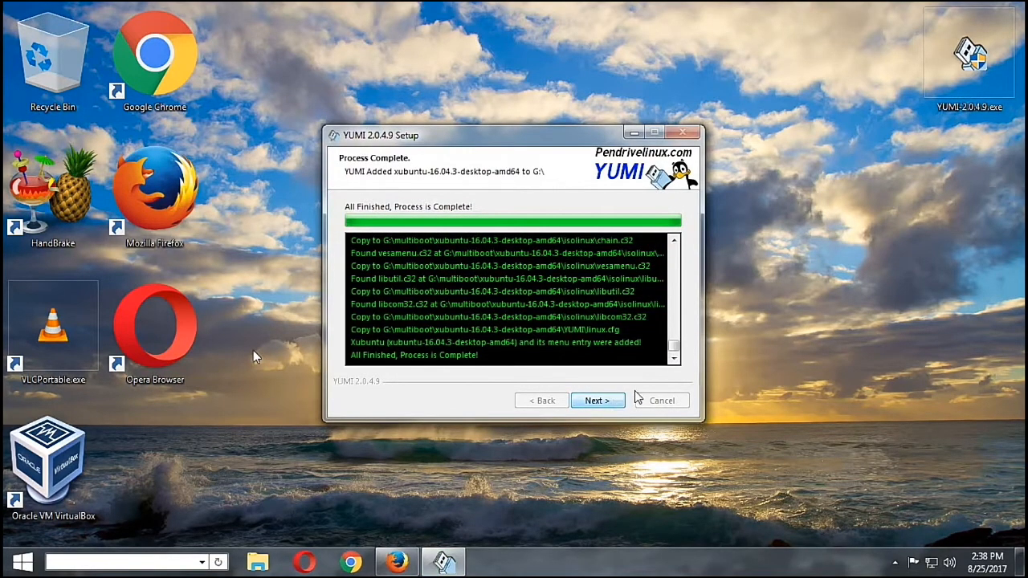
mouse_move(385, 364)
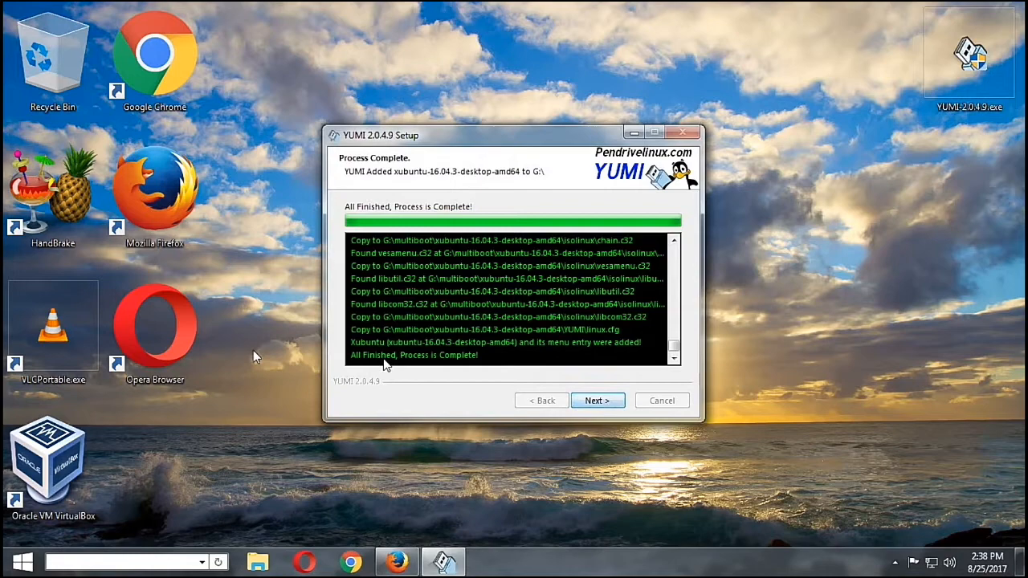
mouse_move(598, 401)
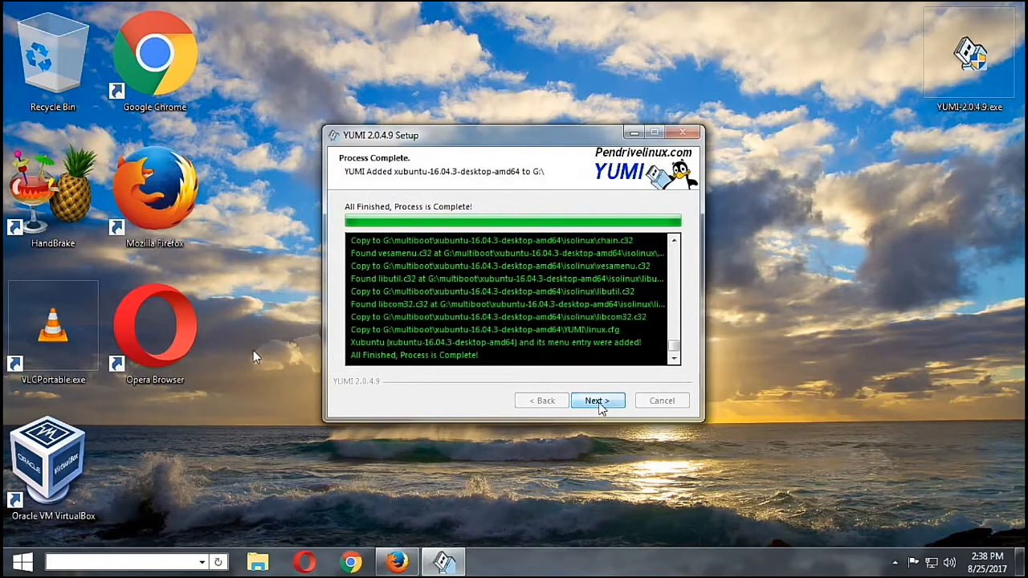
Step: Finish the amd64 install, agree to add more ISOs, and reselect Xubuntu as the distro
left_click(597, 401)
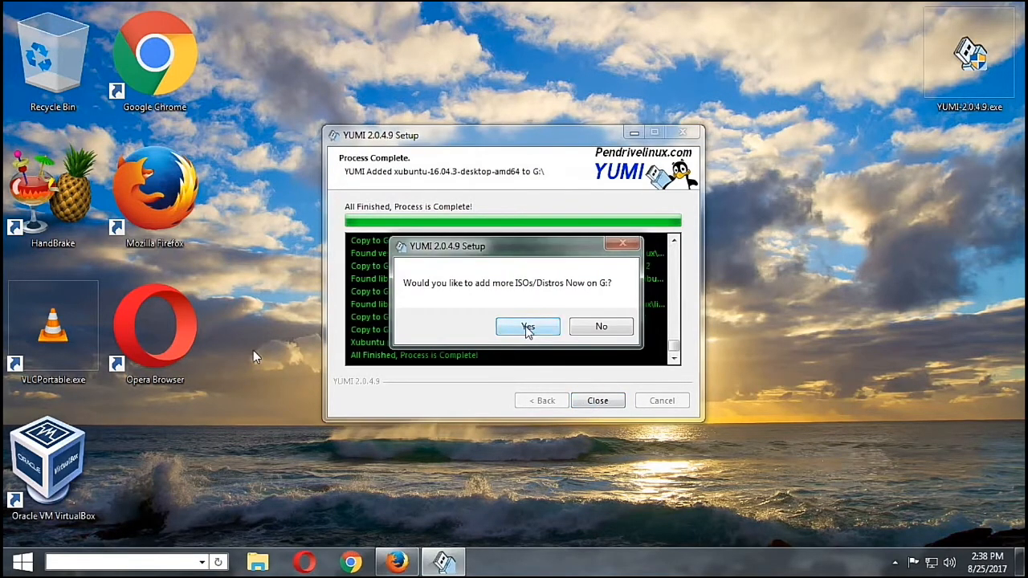
left_click(528, 326)
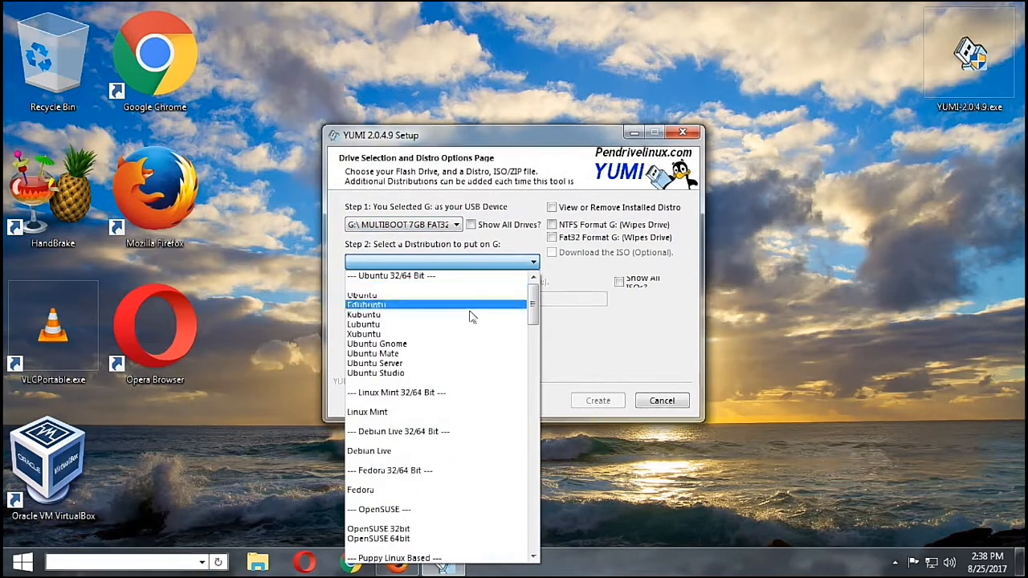
left_click(364, 333)
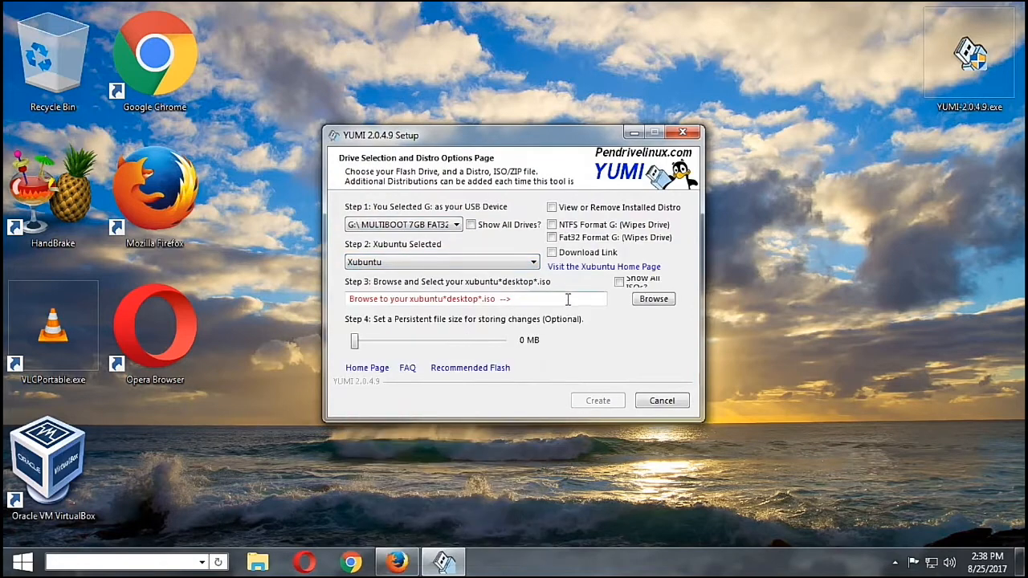
left_click(551, 208)
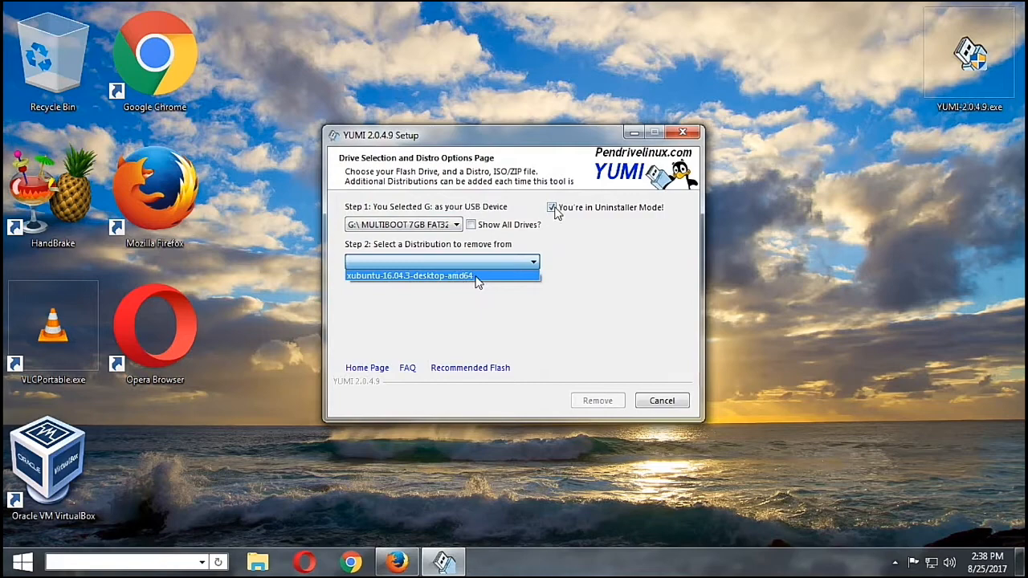
left_click(552, 207)
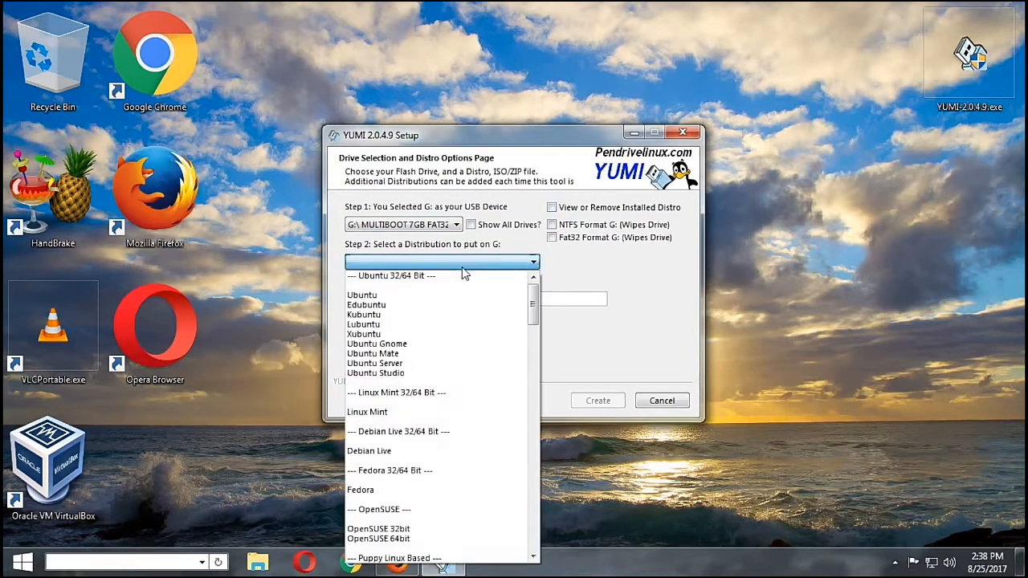
mouse_move(440, 334)
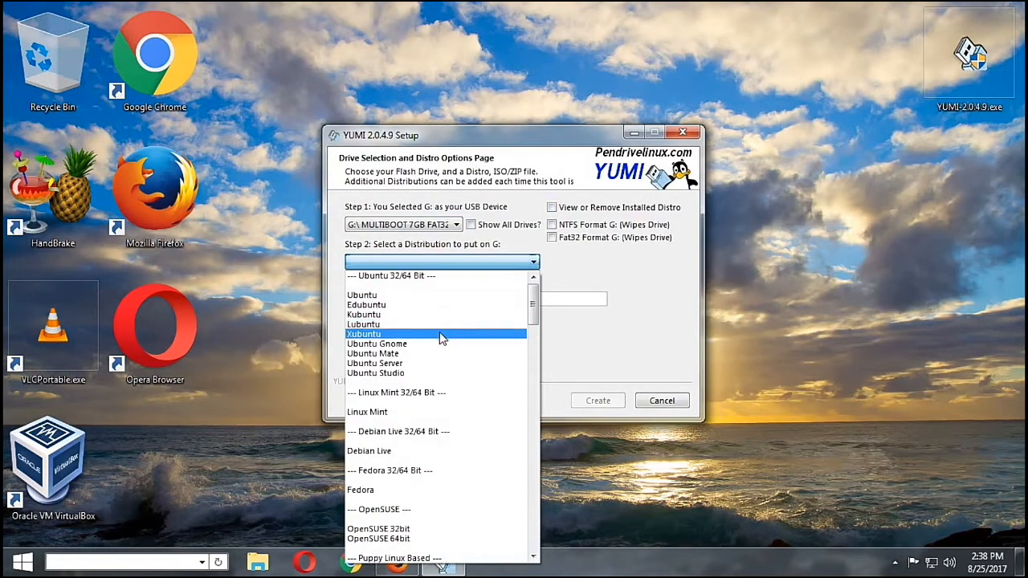
left_click(363, 334)
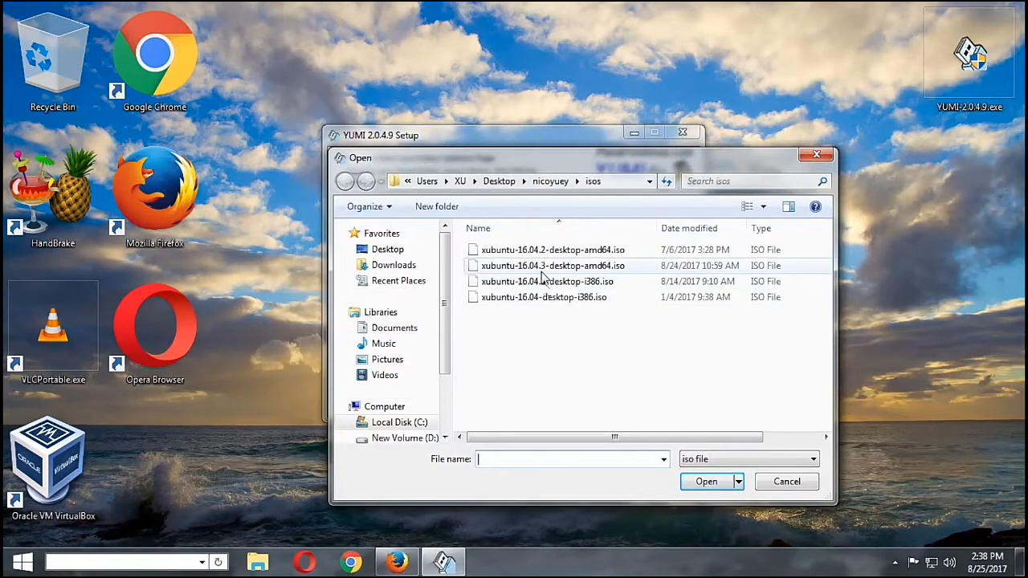
Step: Choose xubuntu-16.04.3-desktop-i386.iso and start extracting it onto drive G:
left_click(548, 281)
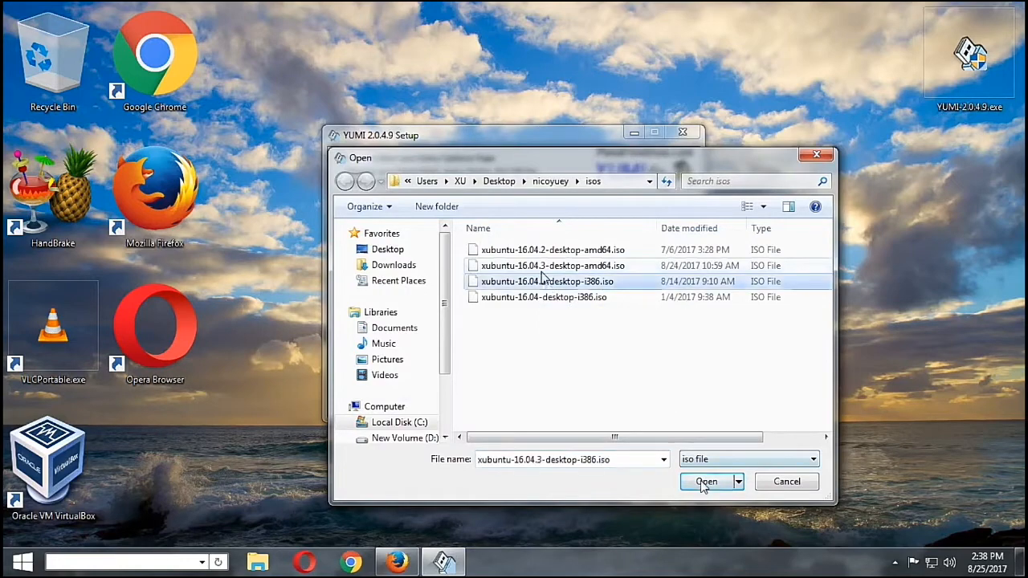
left_click(706, 481)
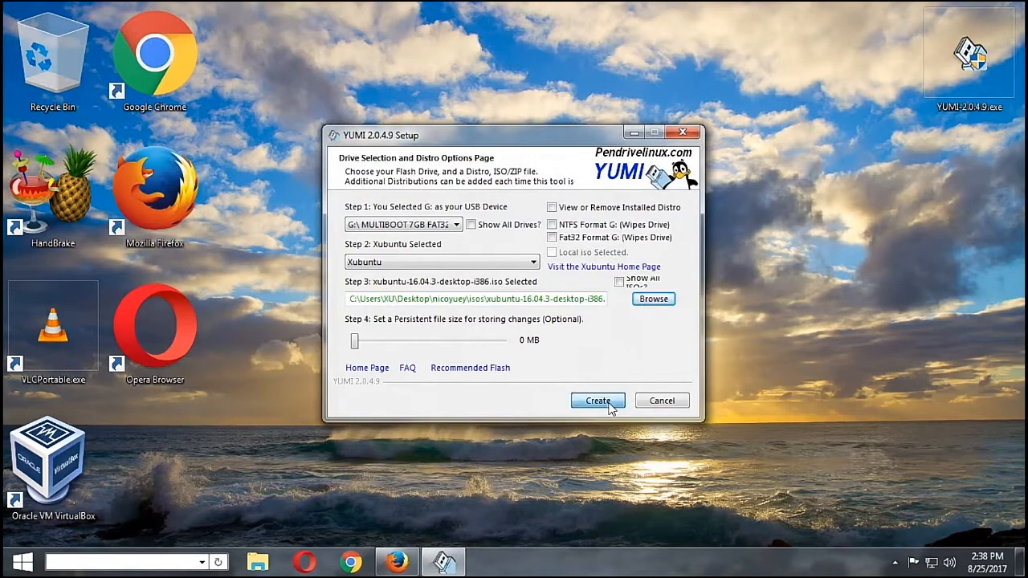
left_click(596, 401)
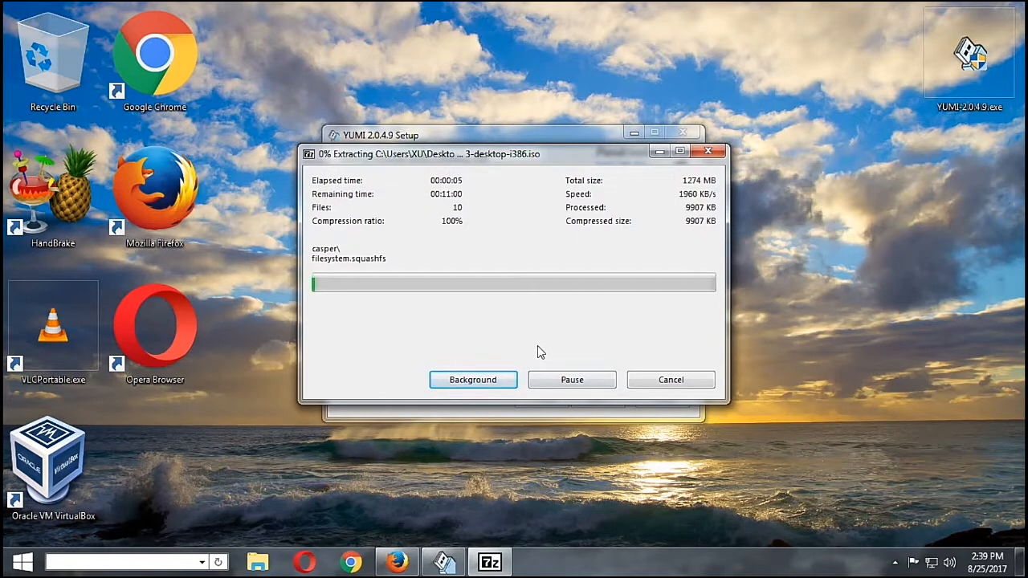
mouse_move(836, 320)
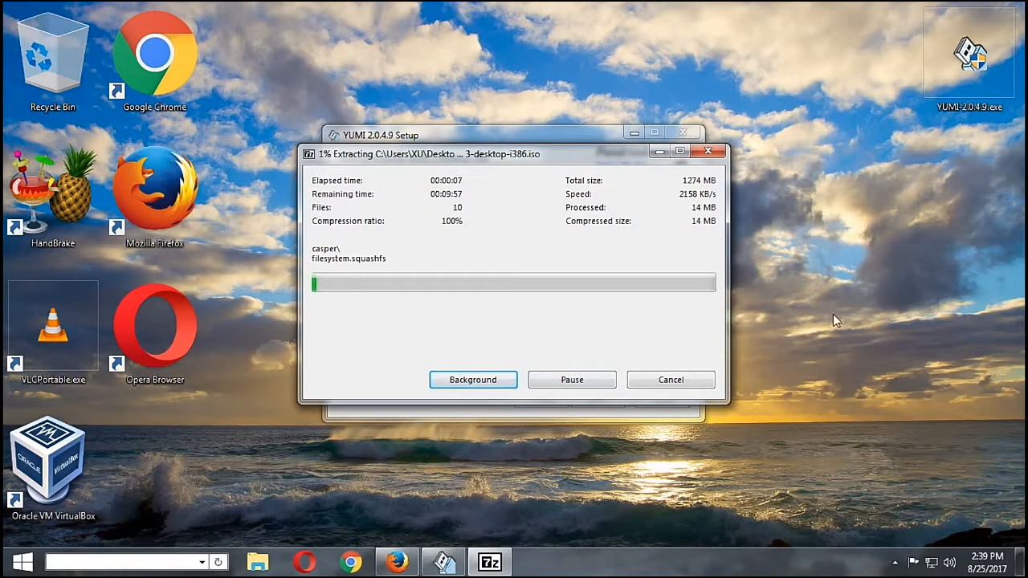
mouse_move(817, 341)
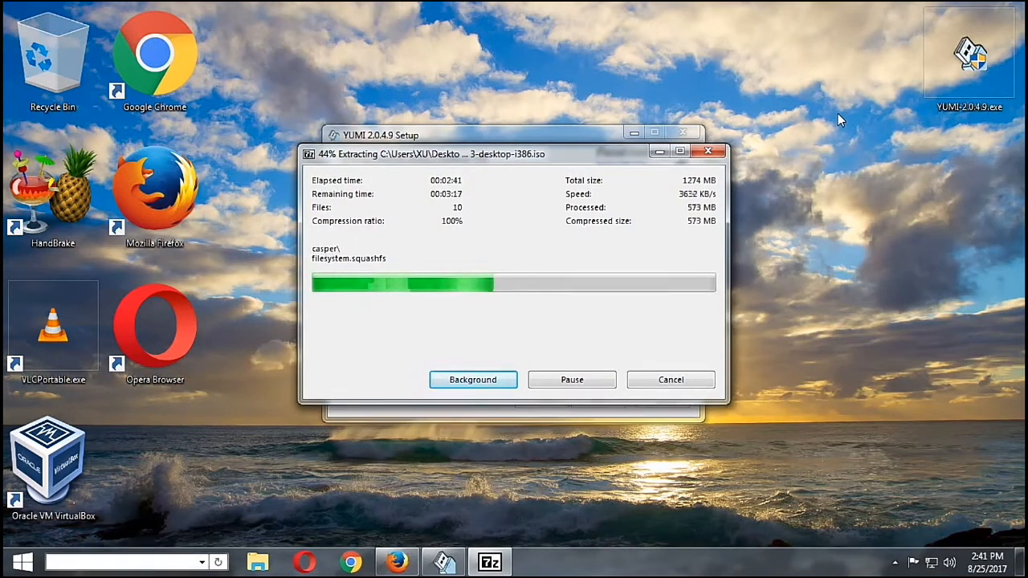
mouse_move(856, 277)
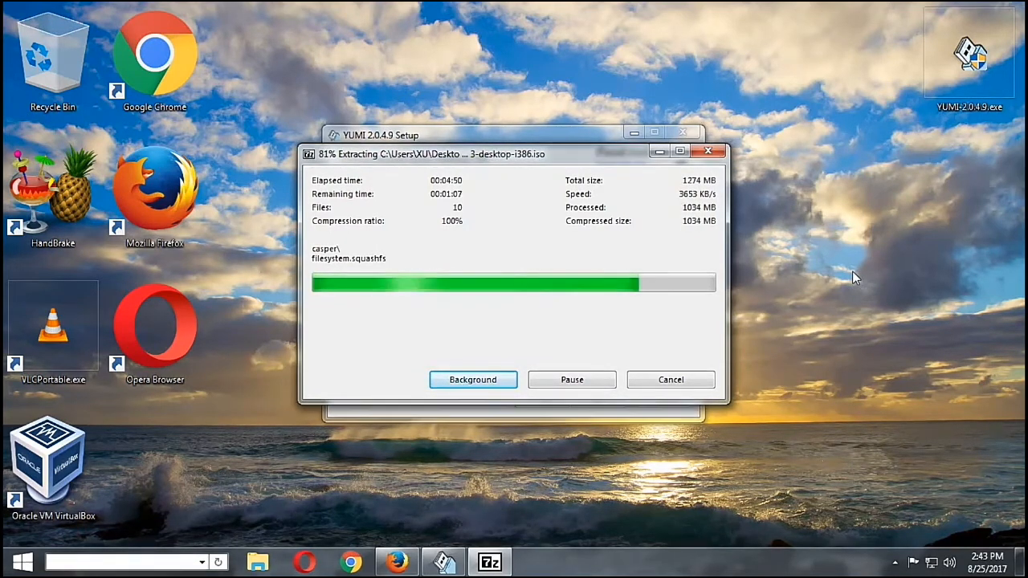
mouse_move(763, 369)
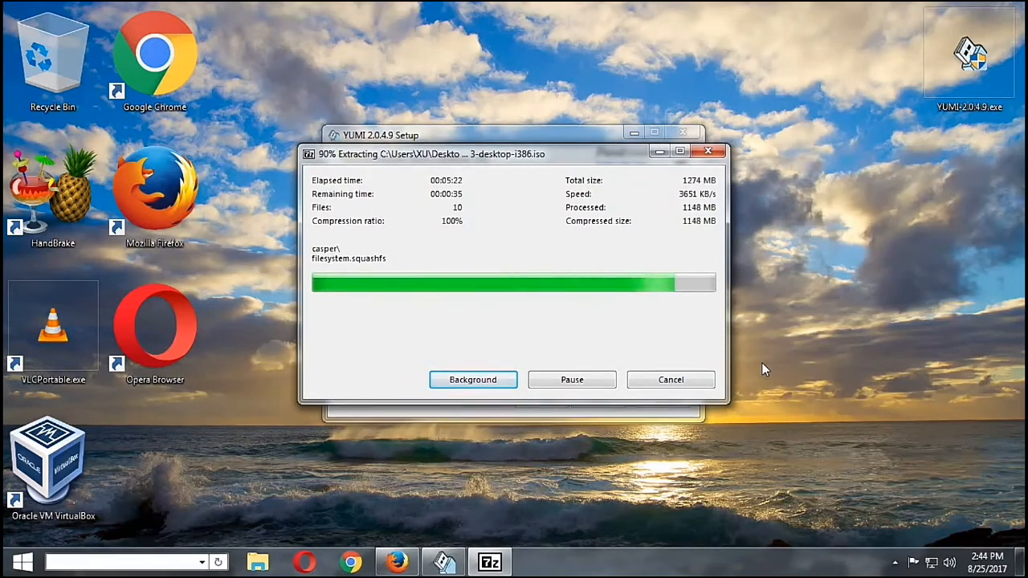
mouse_move(879, 331)
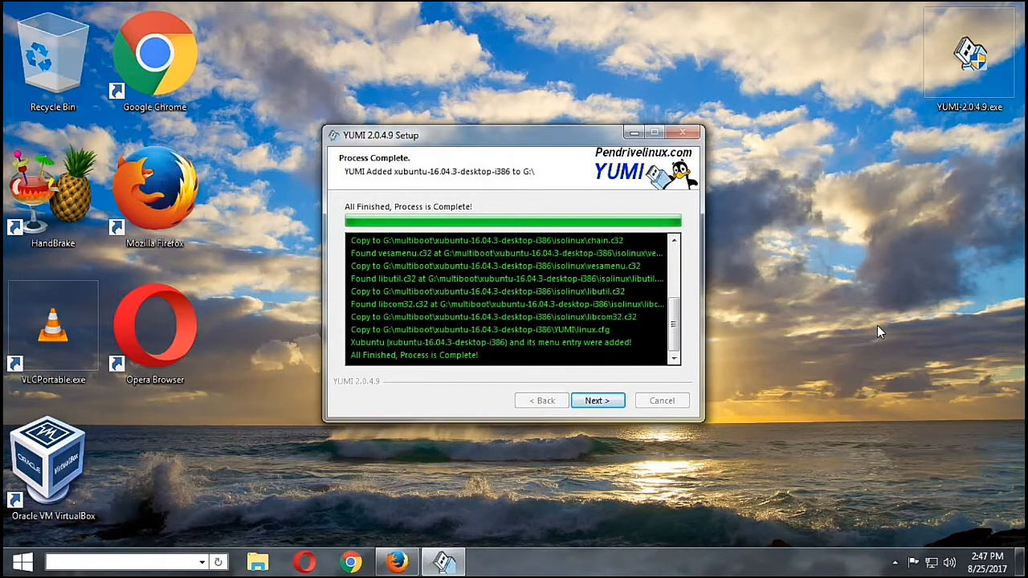
mouse_move(783, 379)
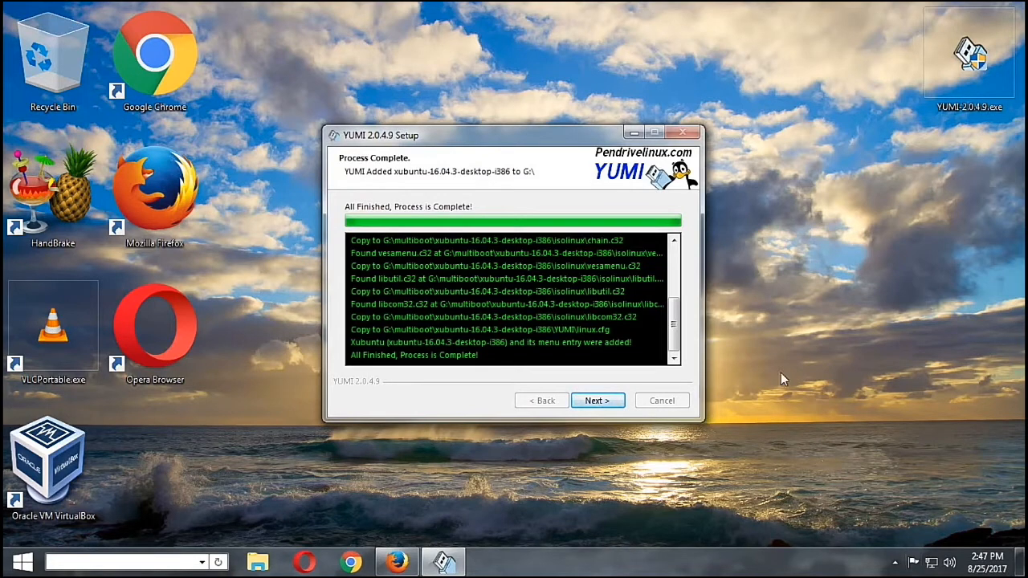
mouse_move(576, 390)
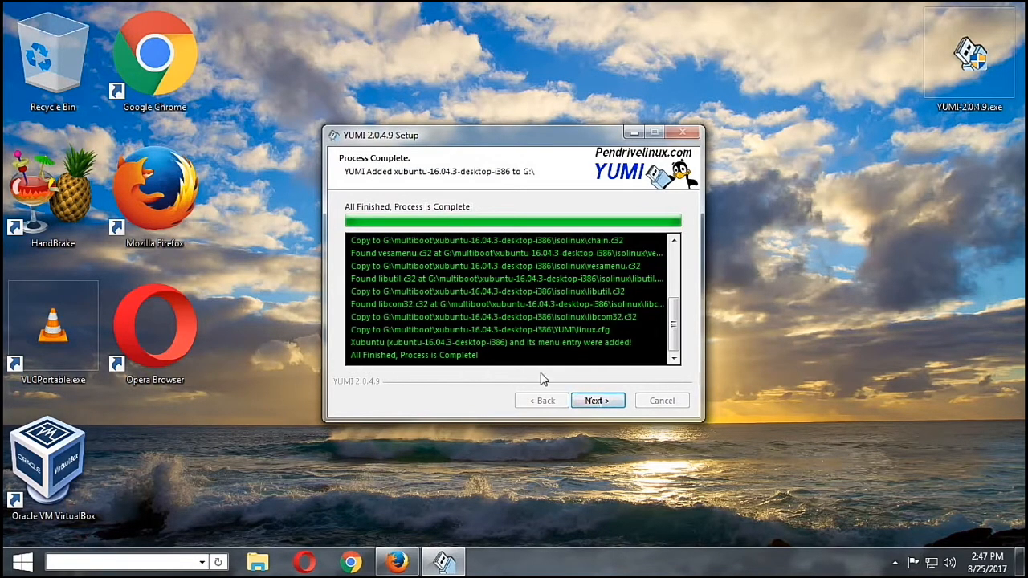
Step: Finish the i386 install, decline adding more ISOs, and close YUMI
left_click(598, 400)
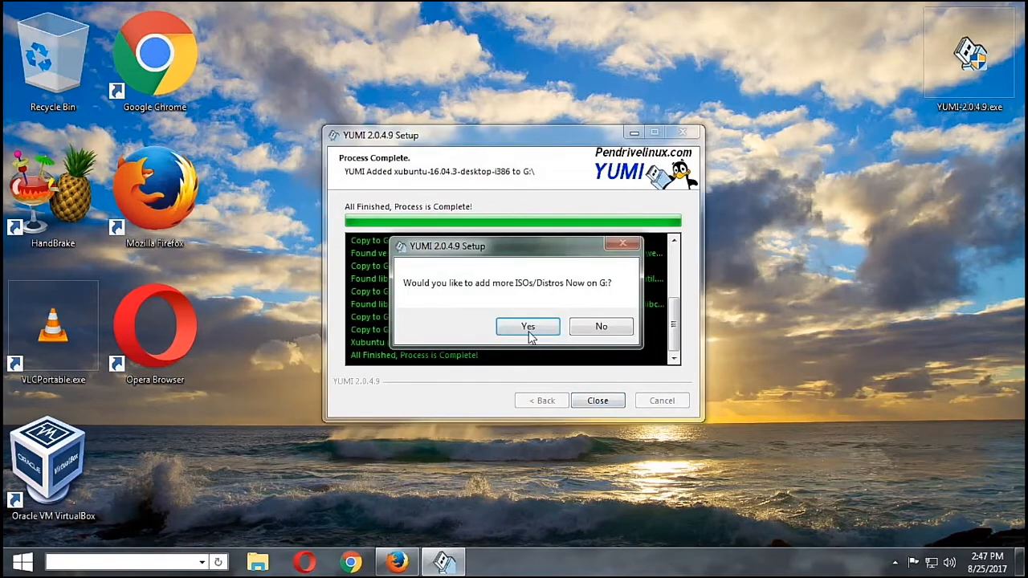
left_click(601, 326)
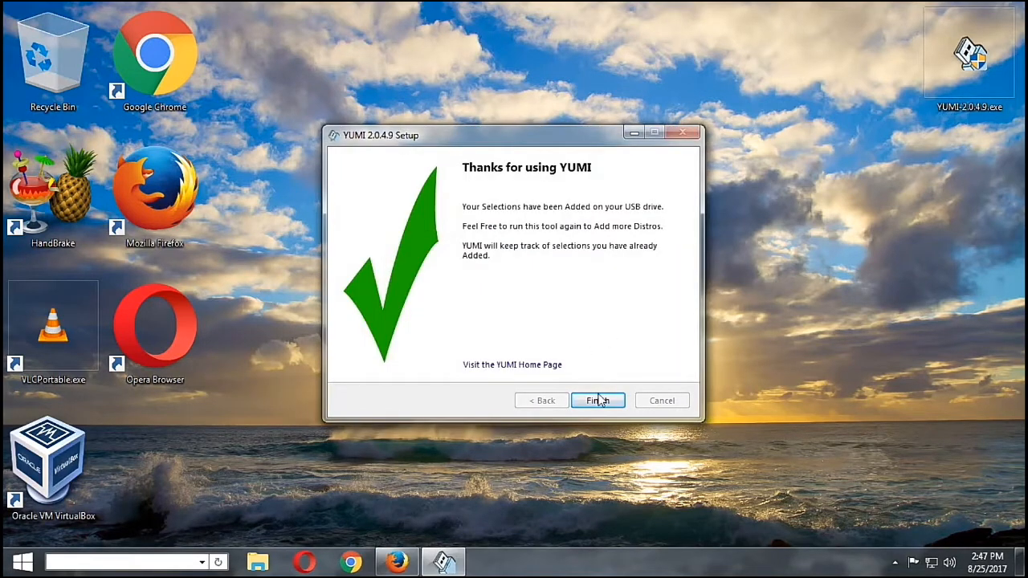
left_click(598, 400)
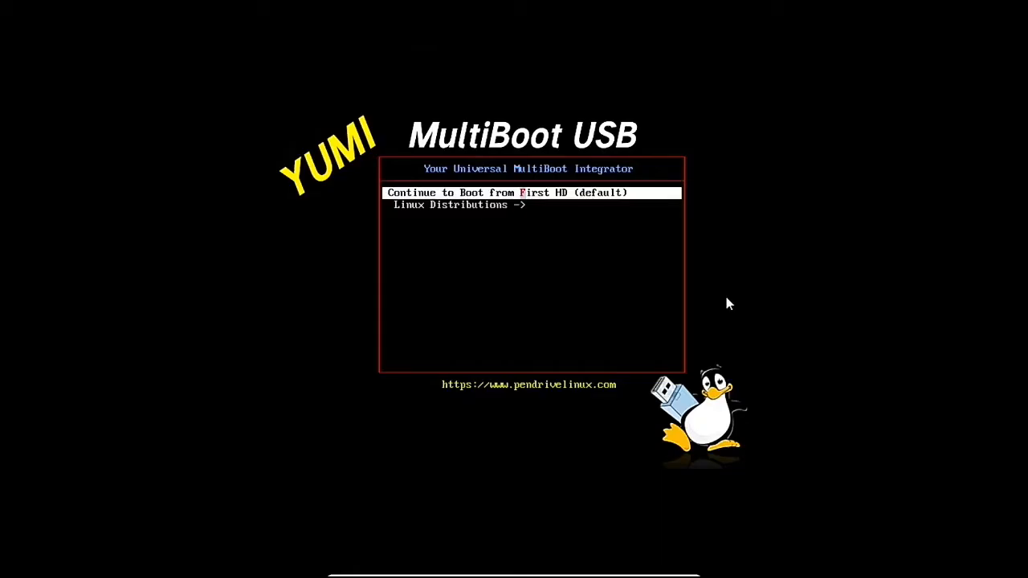
Step: Enter the Linux Distributions submenu and highlight xubuntu-16.04.3-desktop-amd64
key("Down")
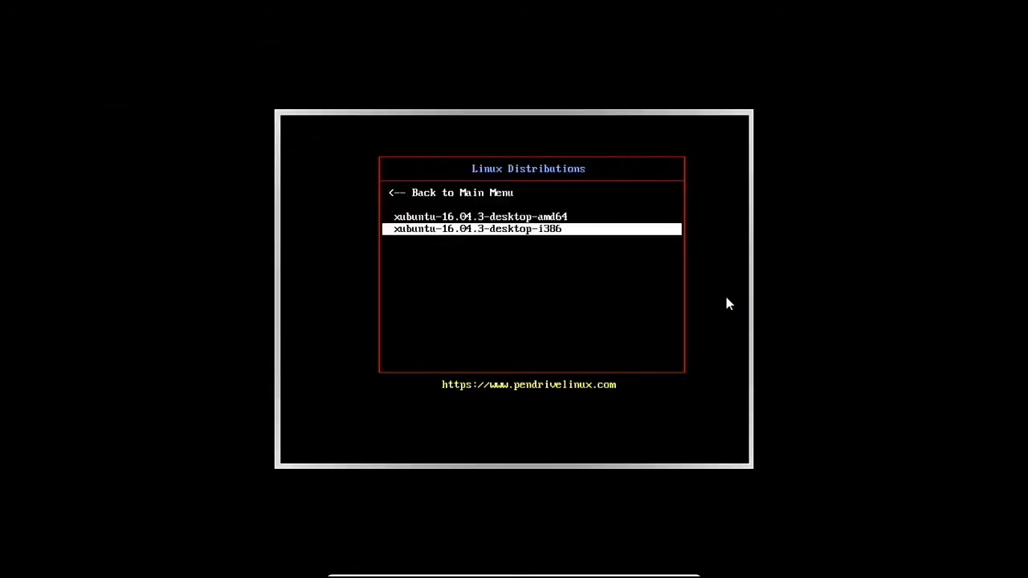
key("Up")
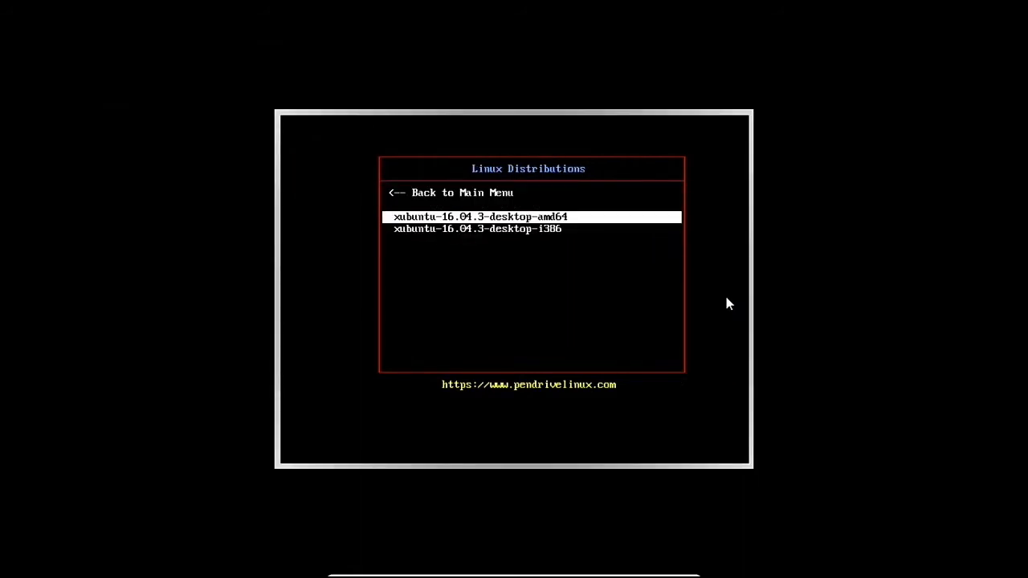